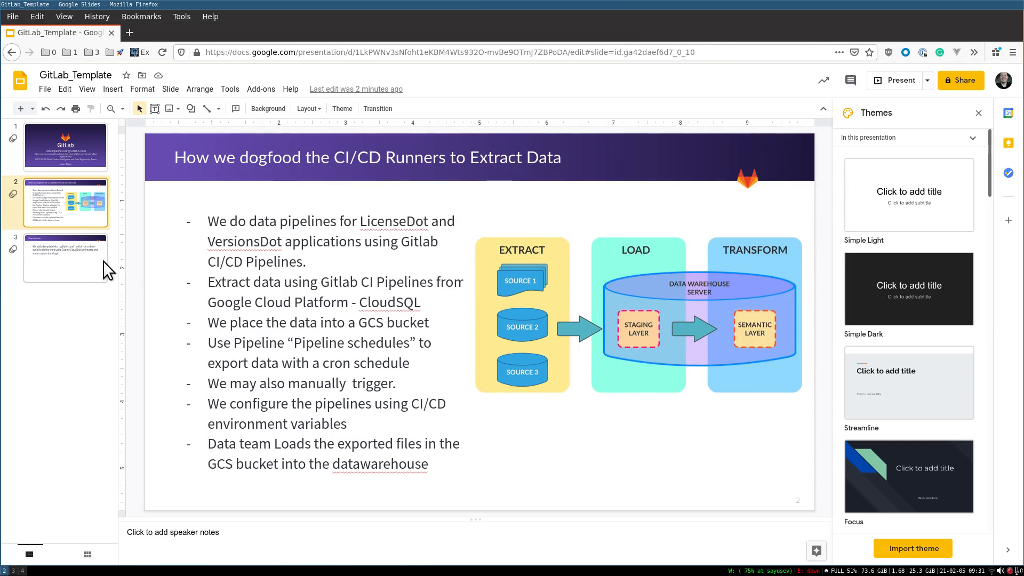
# - Show slide 3, 'How it works', about the .gitlab-ci.yml bash-script template
pyautogui.click(65, 257)
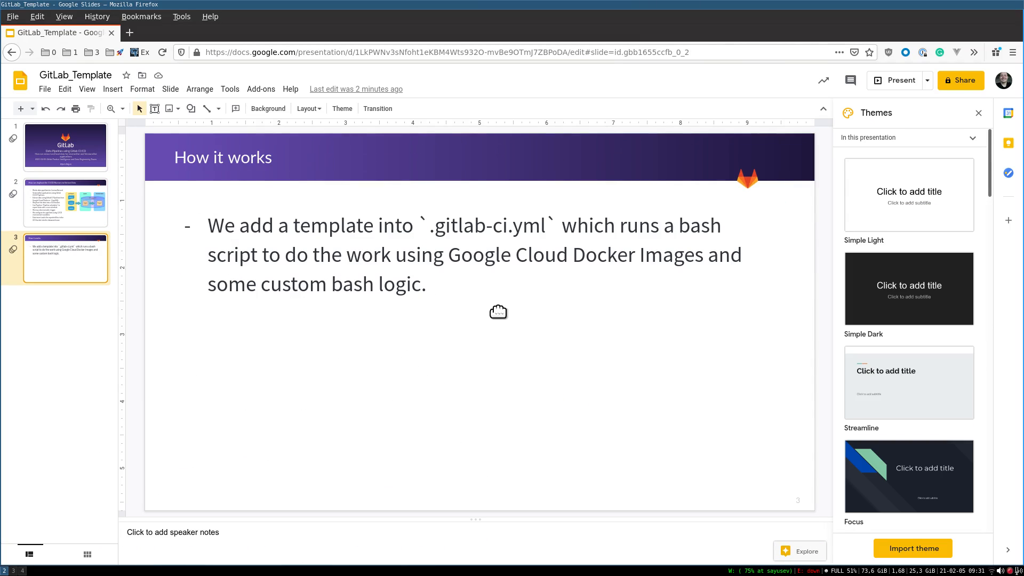
pyautogui.moveTo(521, 253)
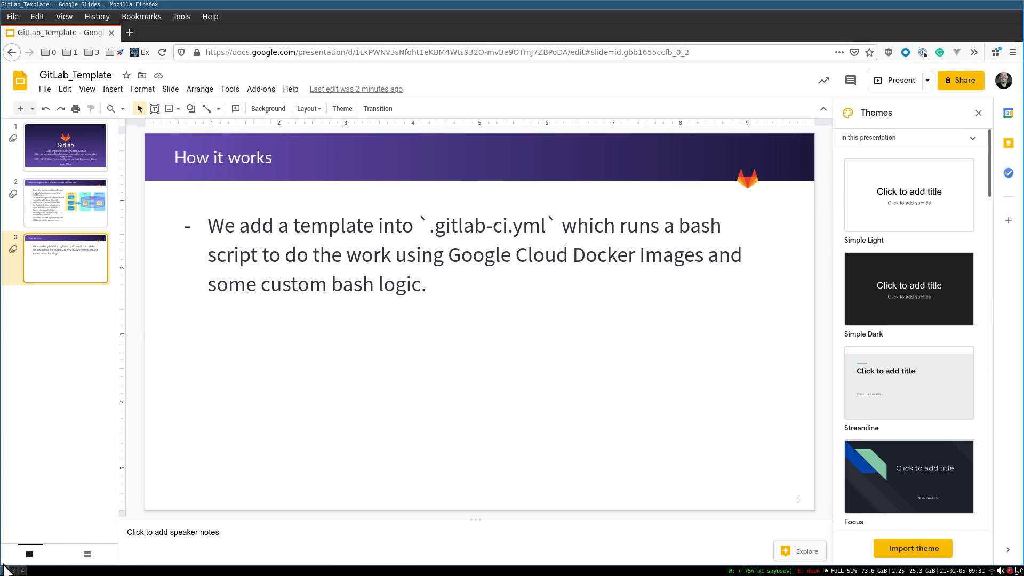
# - Bring Firefox's GitLab project forward and view the license-gitlab-com .gitlab-ci.yml file
pyautogui.click(537, 32)
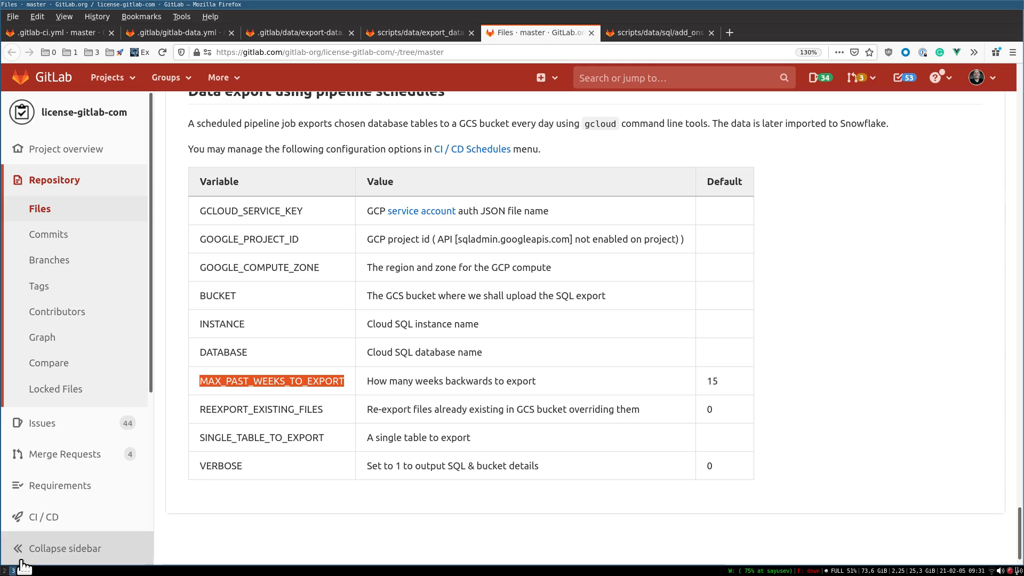
pyautogui.click(56, 32)
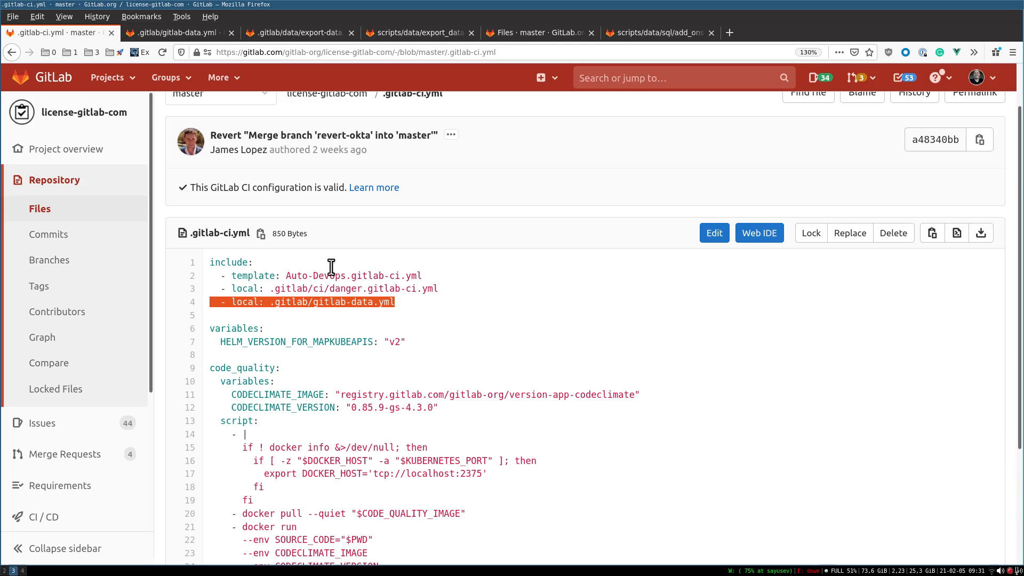
pyautogui.moveTo(384, 301)
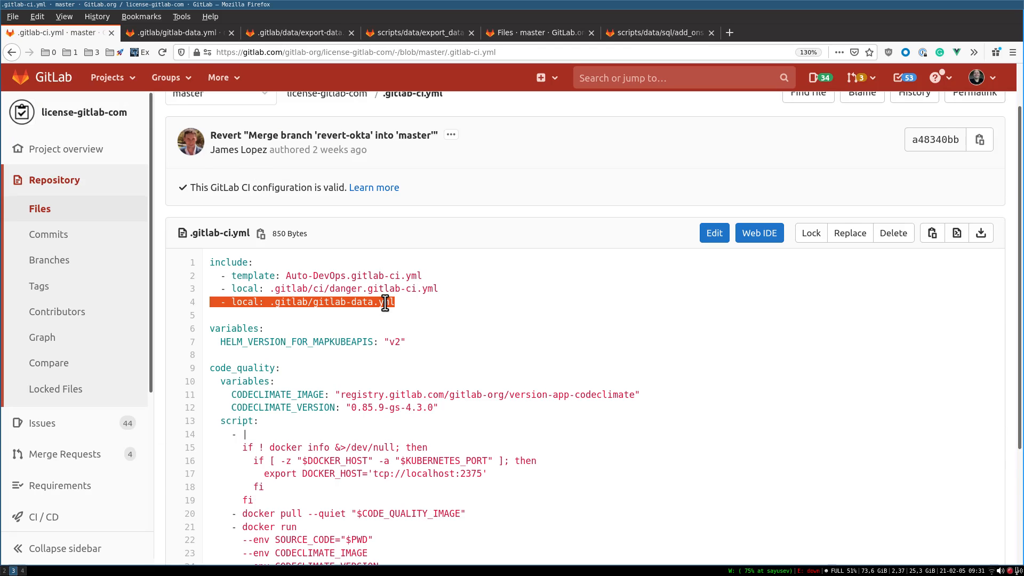
pyautogui.moveTo(406, 311)
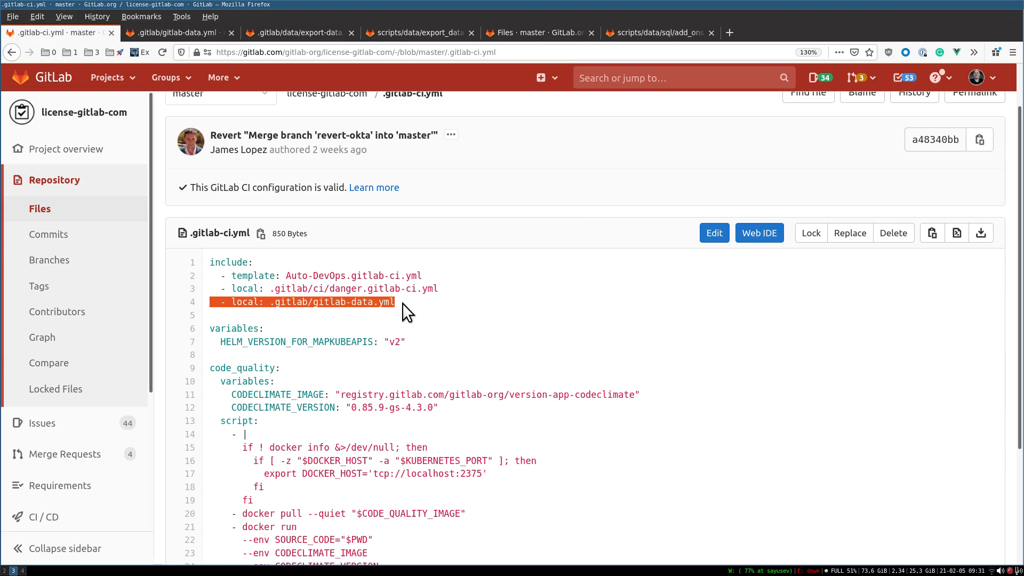
pyautogui.moveTo(137, 8)
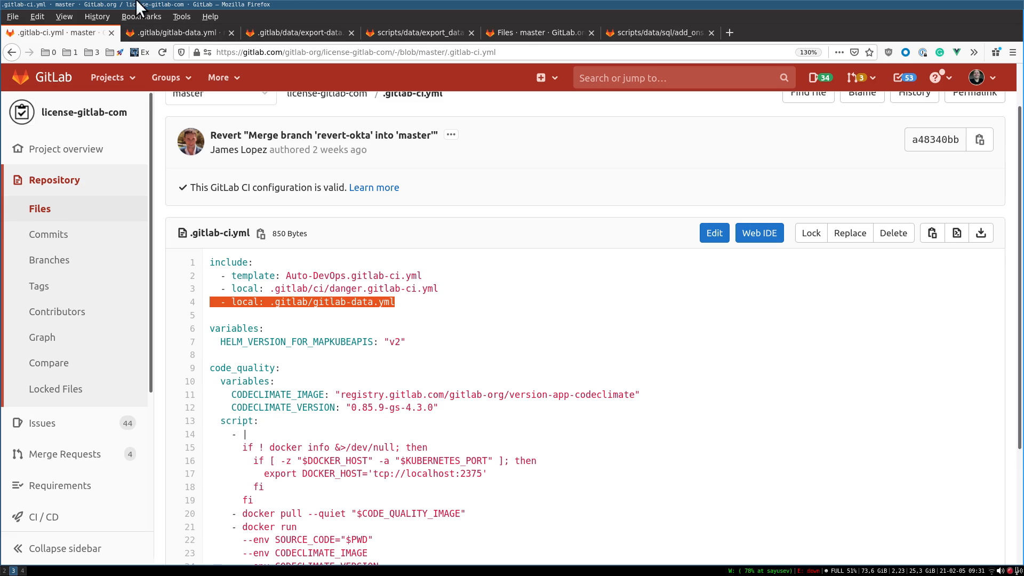
# - Follow the includes through gitlab-data.yml to export-data.yml and its scripts/data/export_data.sh reference
pyautogui.click(308, 302)
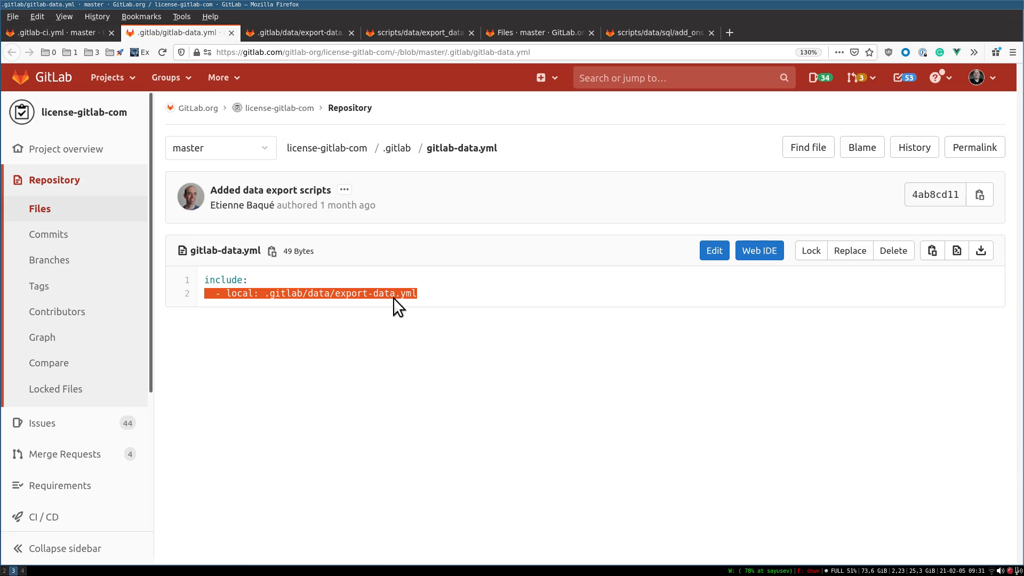
pyautogui.moveTo(335, 84)
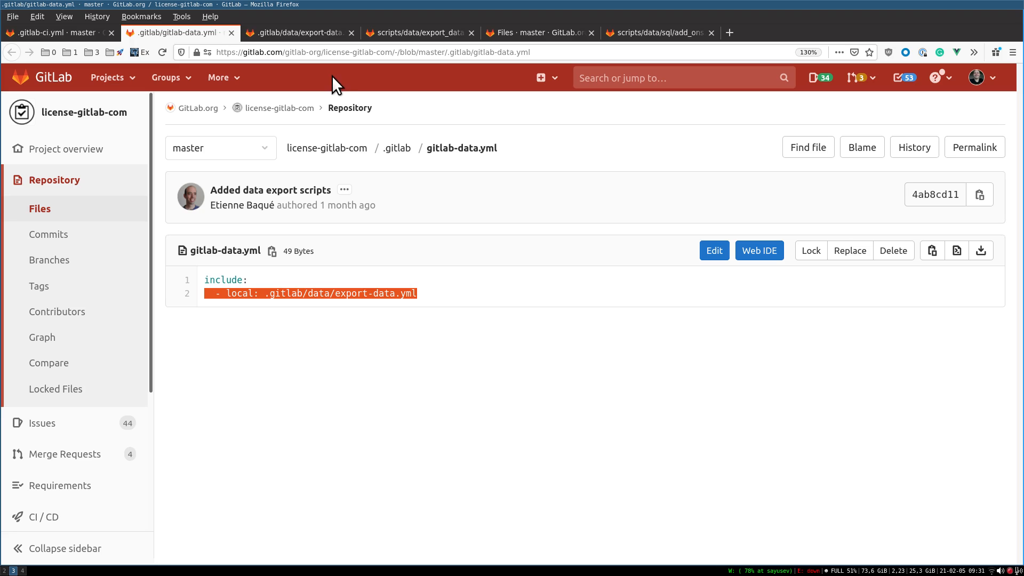
pyautogui.moveTo(334, 88)
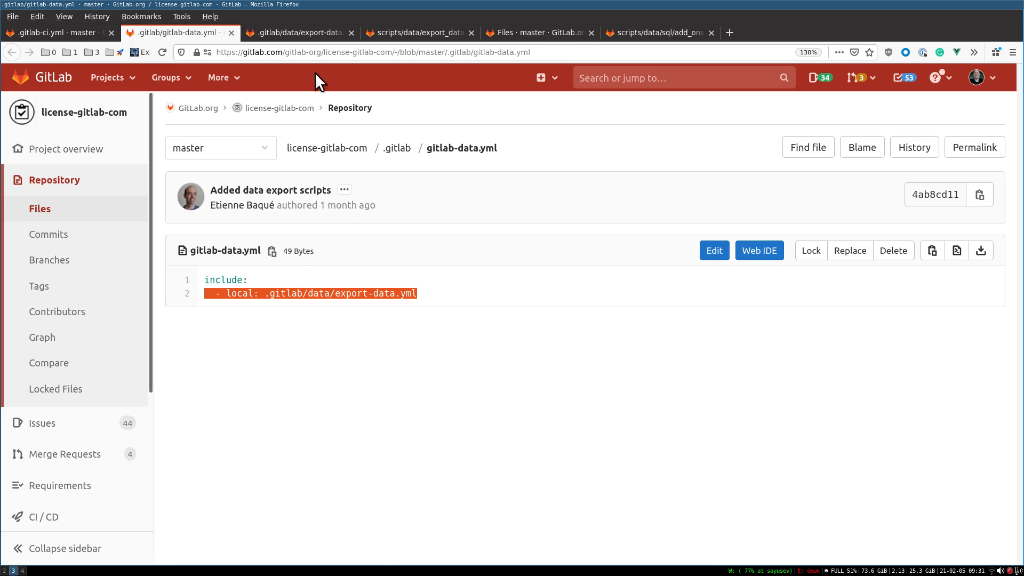
pyautogui.click(363, 293)
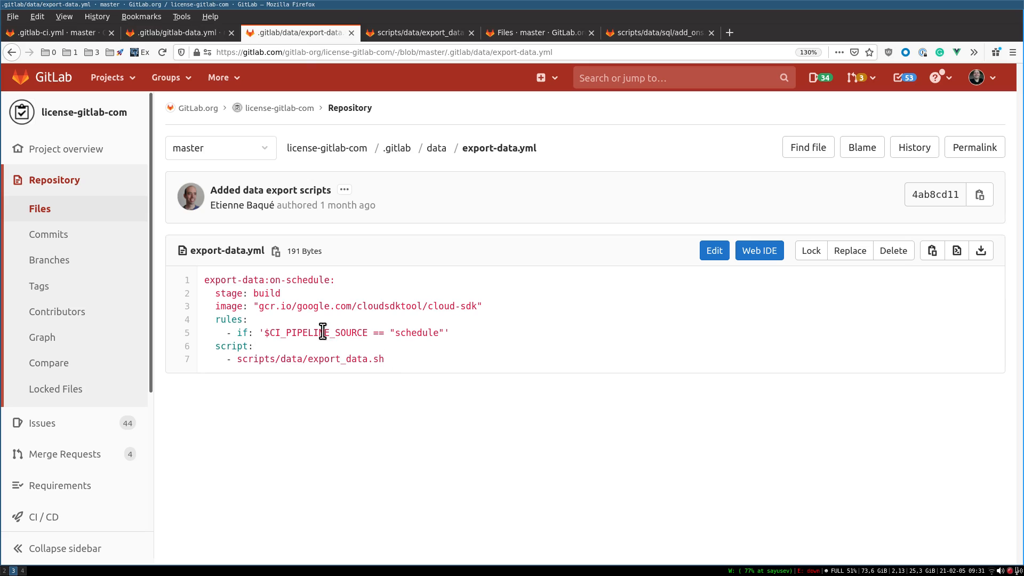
pyautogui.doubleClick(267, 306)
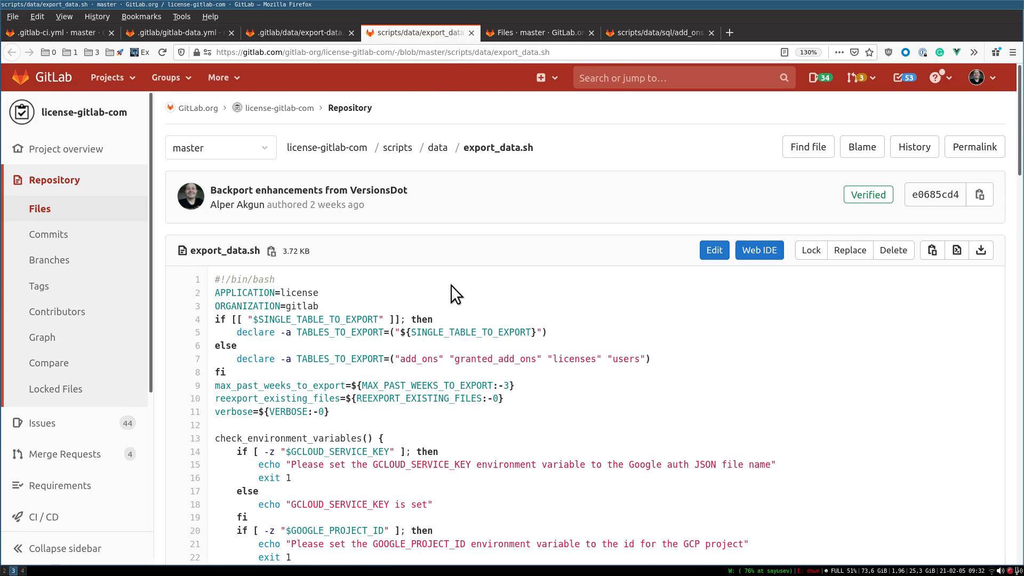
pyautogui.moveTo(597, 328)
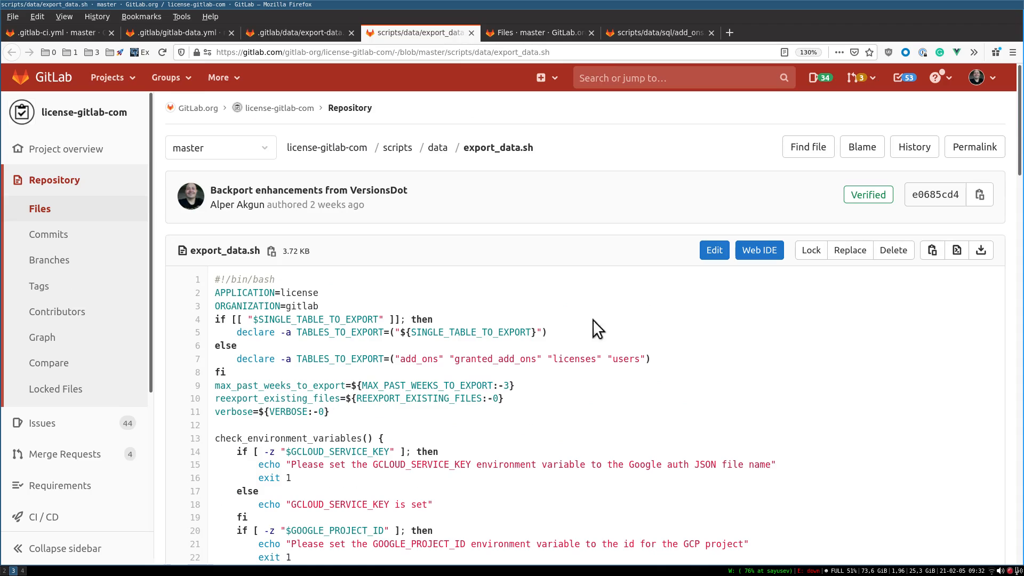
pyautogui.moveTo(653, 374)
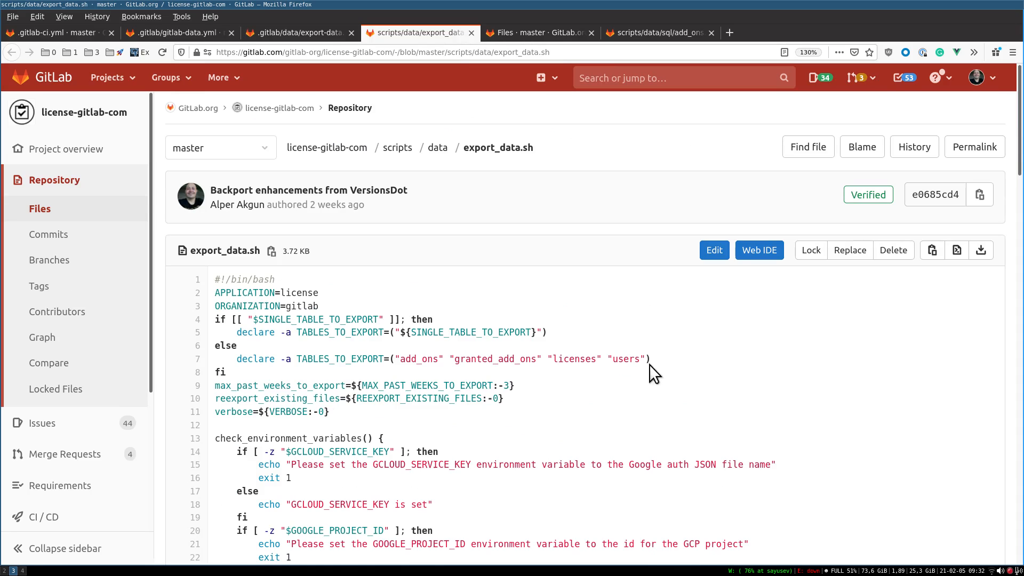
pyautogui.moveTo(660, 361)
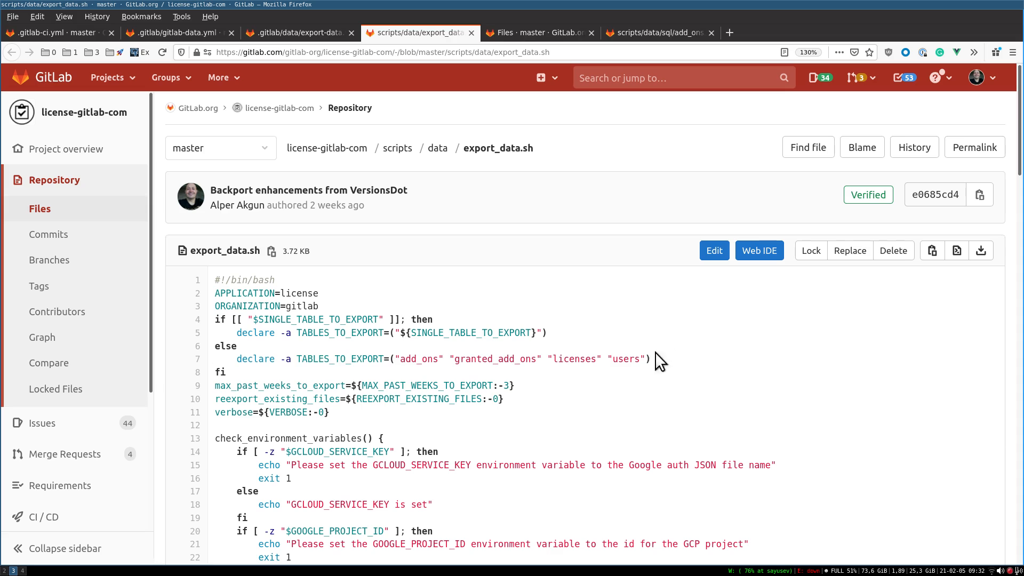
pyautogui.moveTo(428, 360)
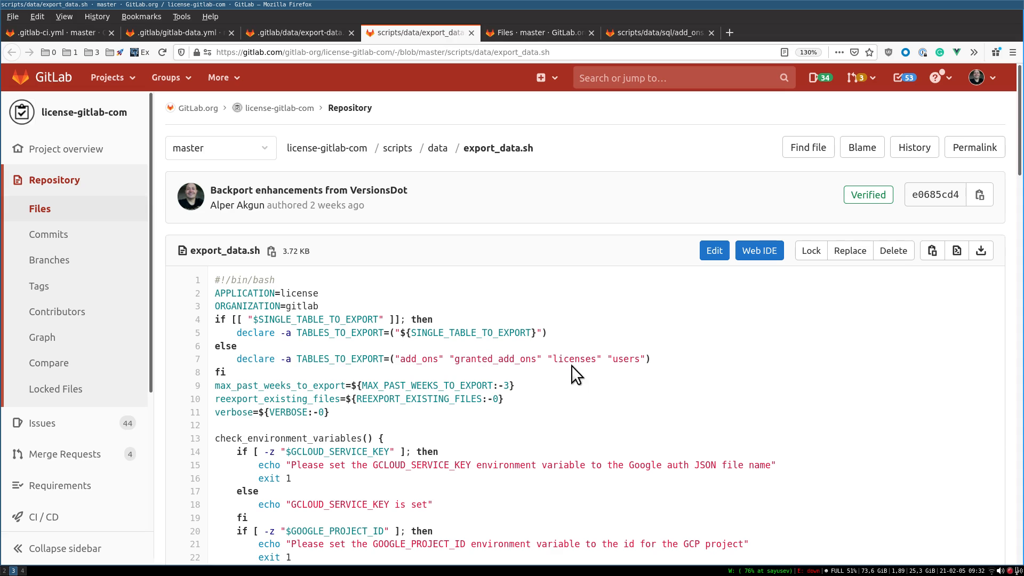
pyautogui.moveTo(553, 393)
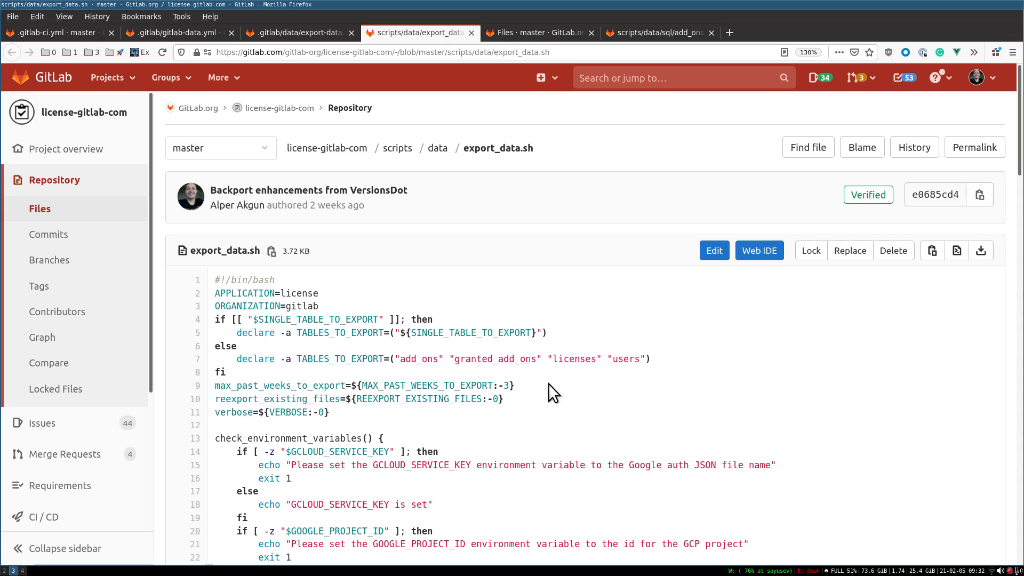
# - Read export_data.sh's environment checks and main loop, then show the README's export variables table
pyautogui.scroll(-3)
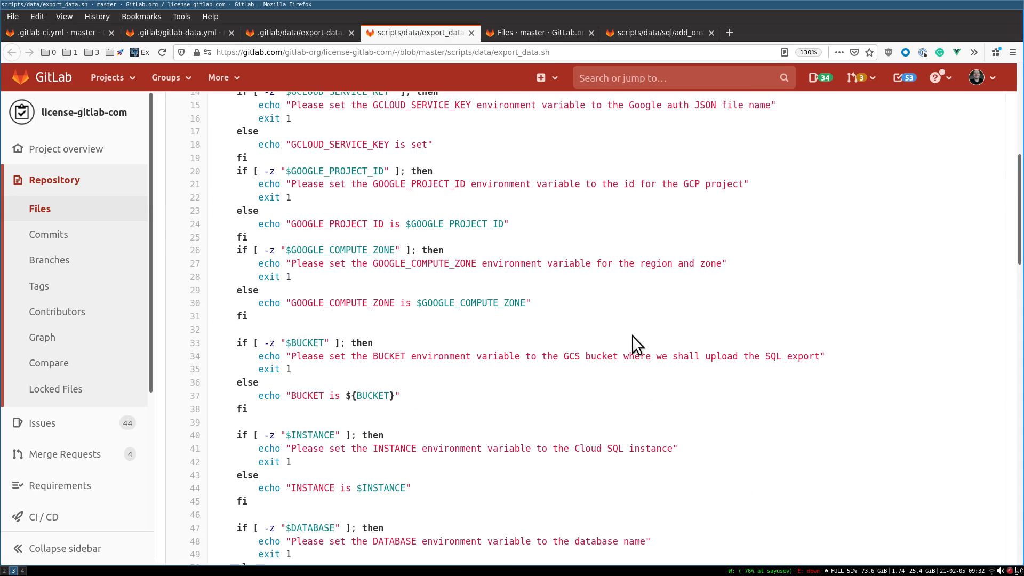
pyautogui.scroll(-3)
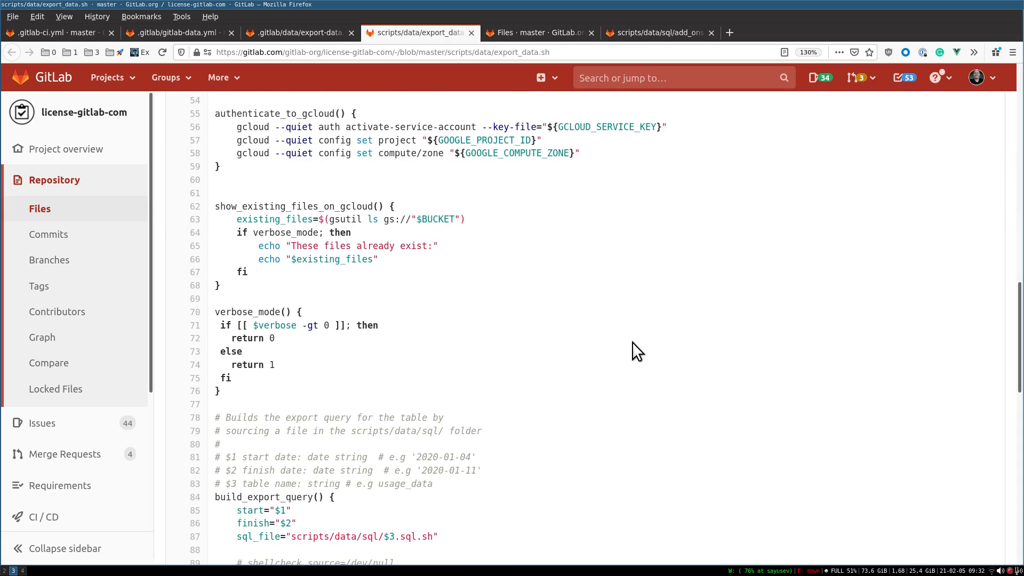
pyautogui.scroll(-3)
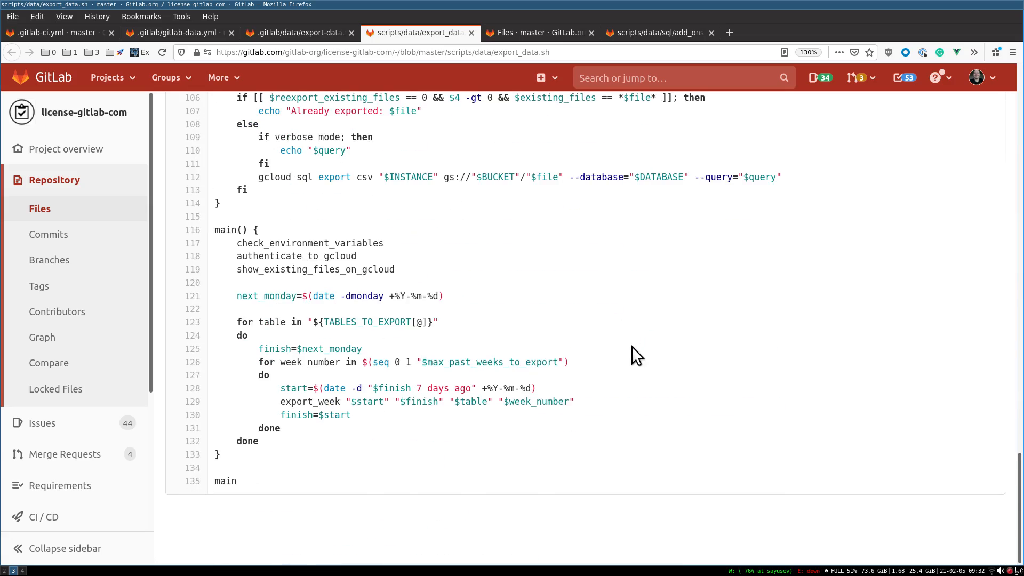
pyautogui.scroll(3)
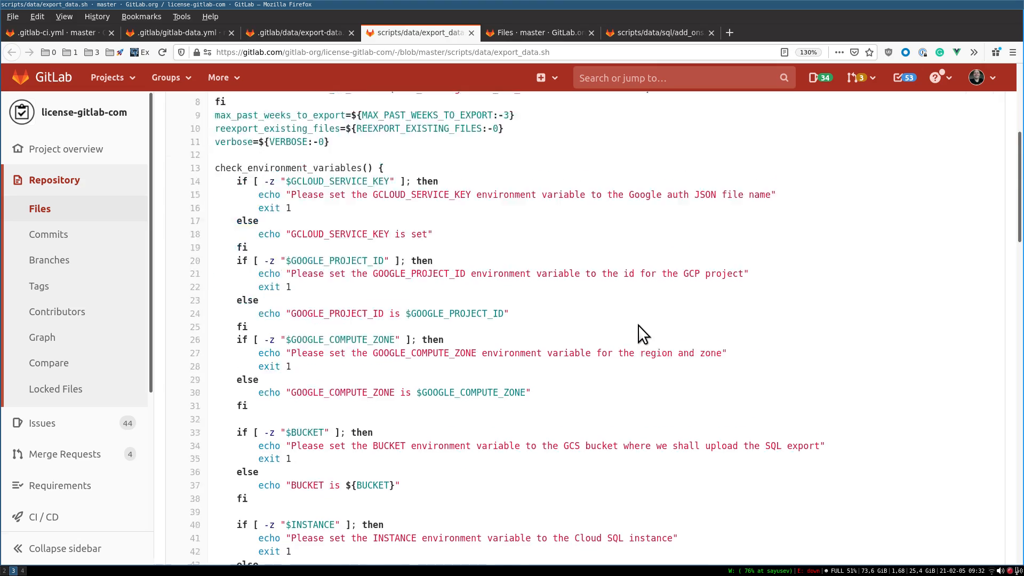
pyautogui.scroll(-3)
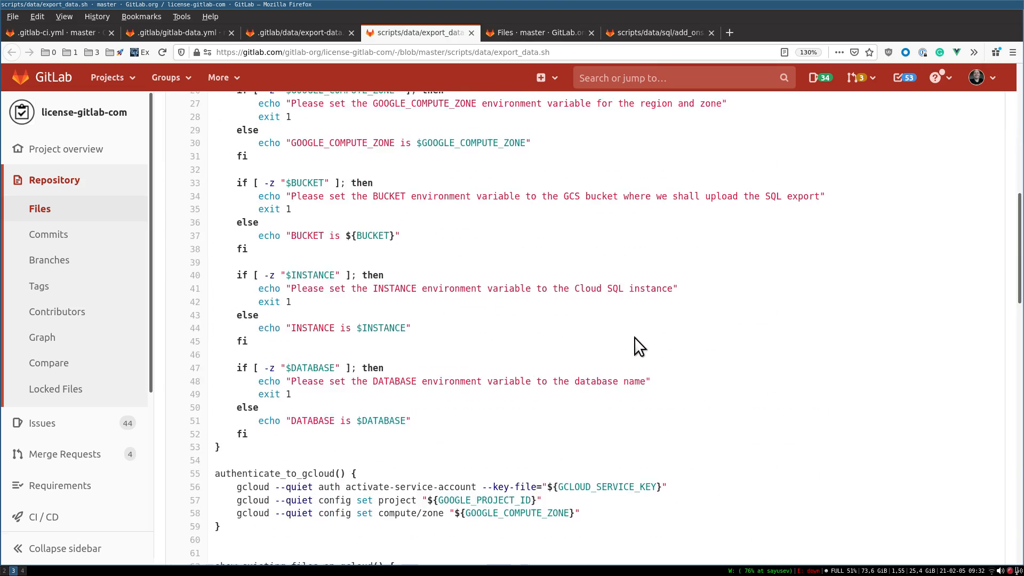
pyautogui.scroll(-3)
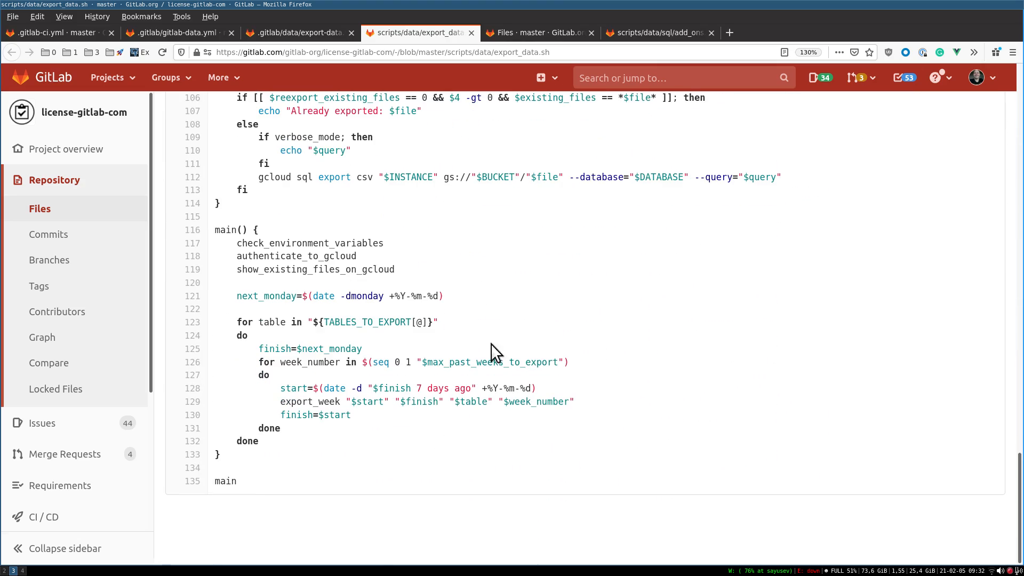
pyautogui.moveTo(335, 364)
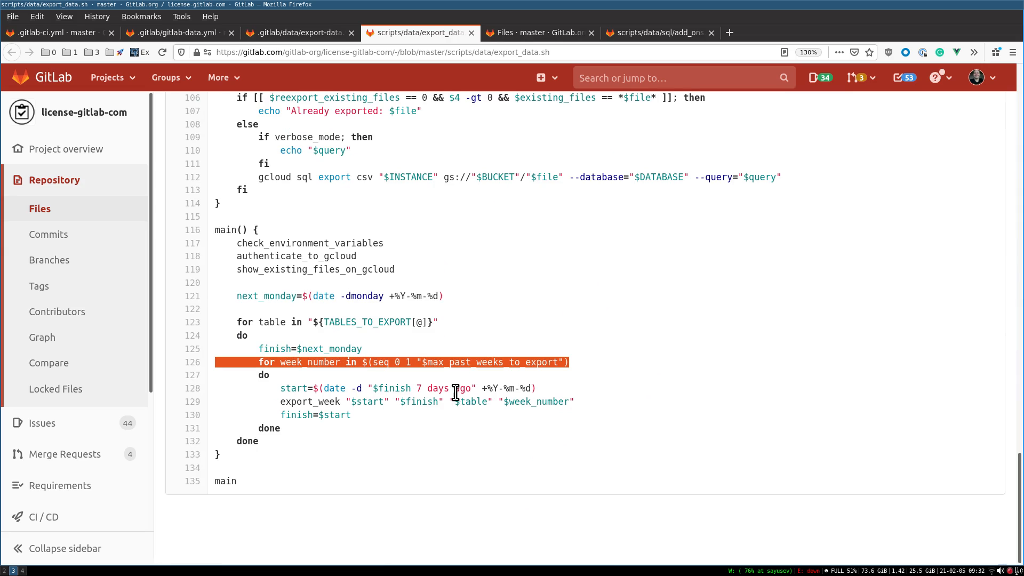
pyautogui.moveTo(434, 422)
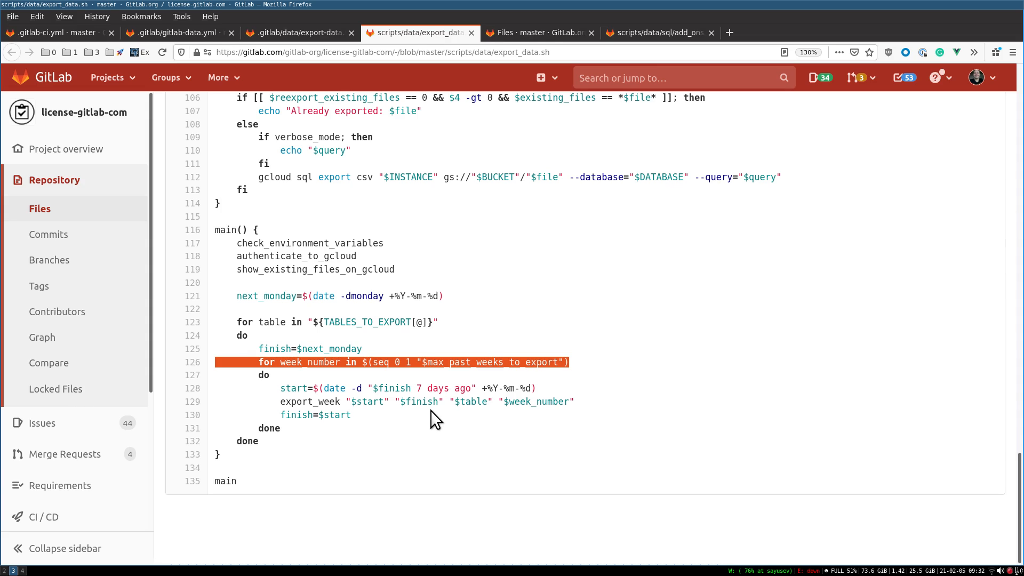
pyautogui.moveTo(431, 437)
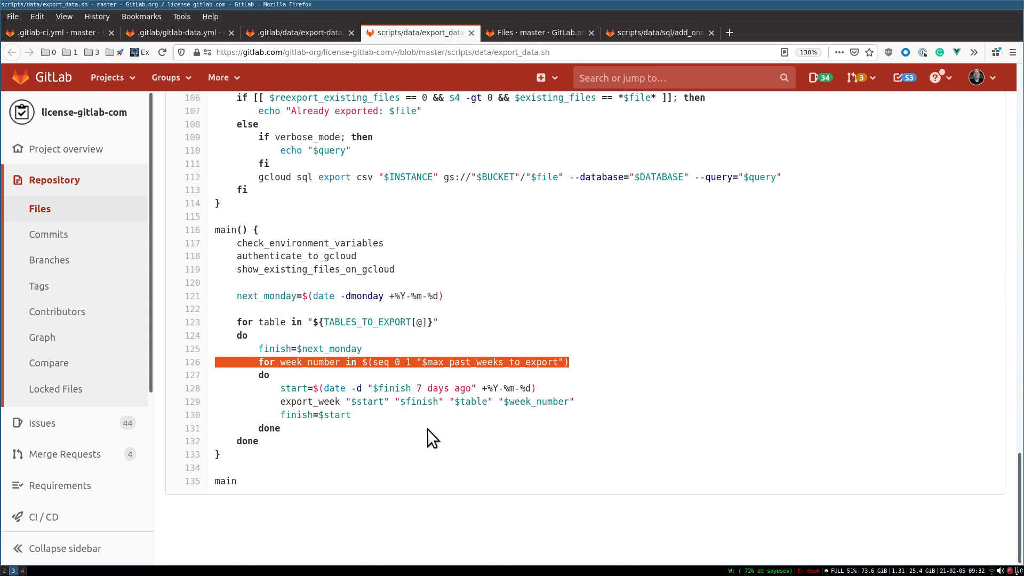
pyautogui.click(539, 32)
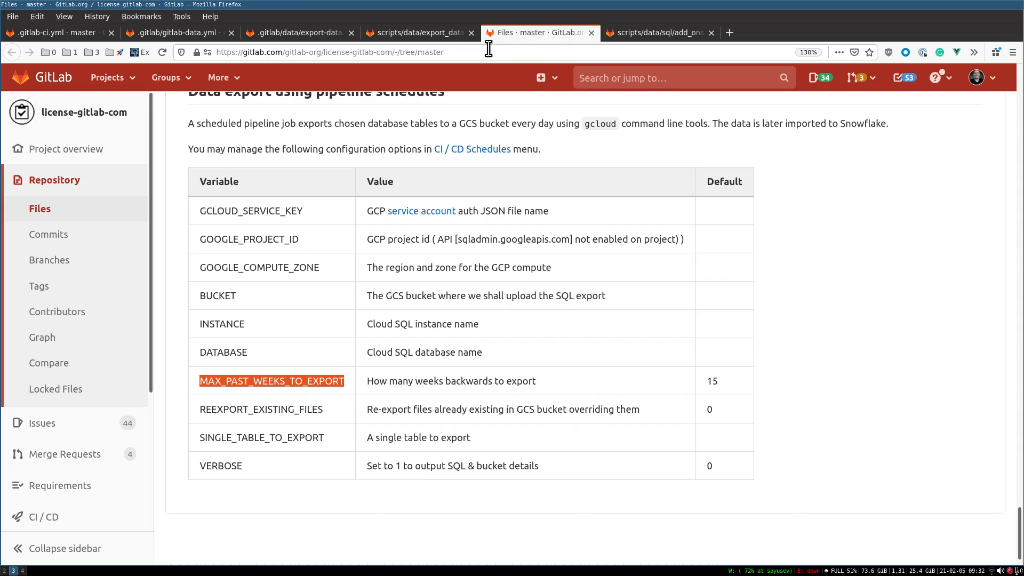
pyautogui.click(657, 33)
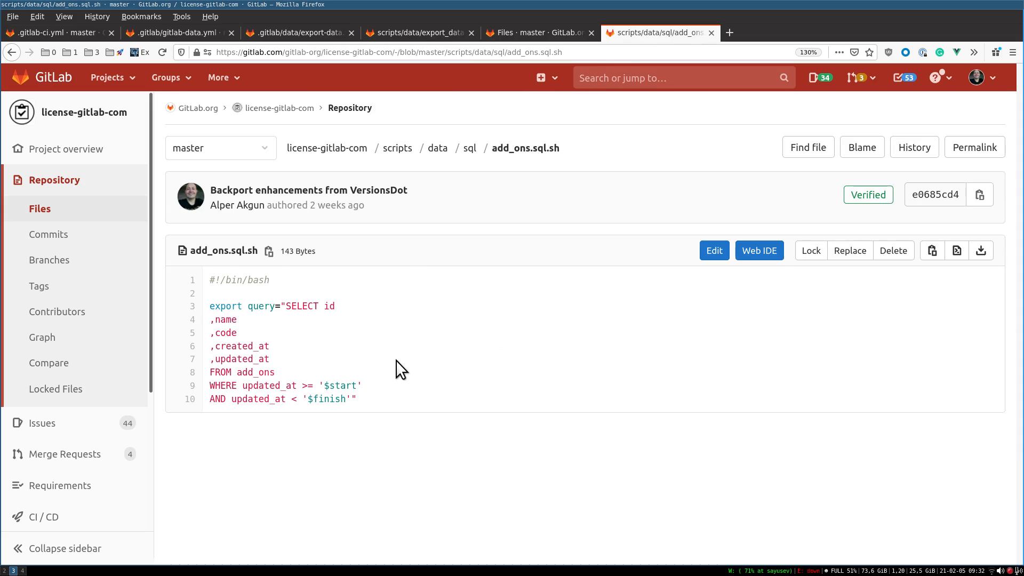
pyautogui.moveTo(332, 347)
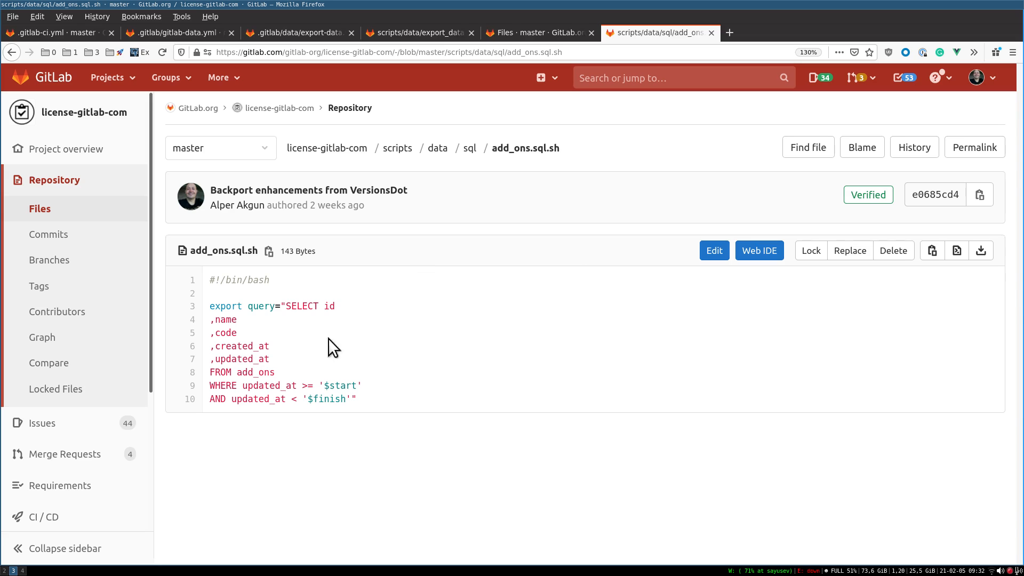
pyautogui.moveTo(285, 306); pyautogui.dragTo(269, 358)
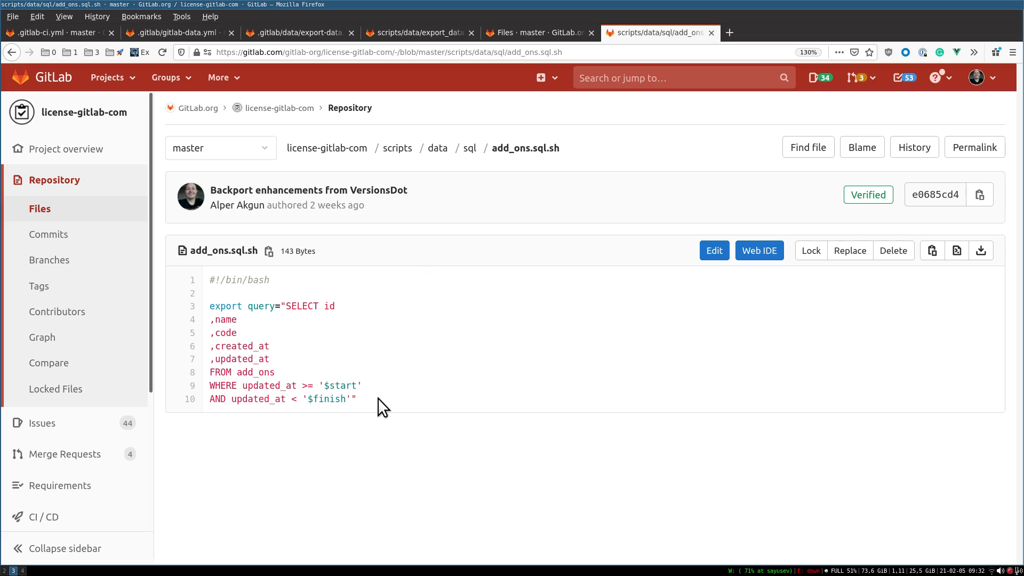
pyautogui.moveTo(390, 384)
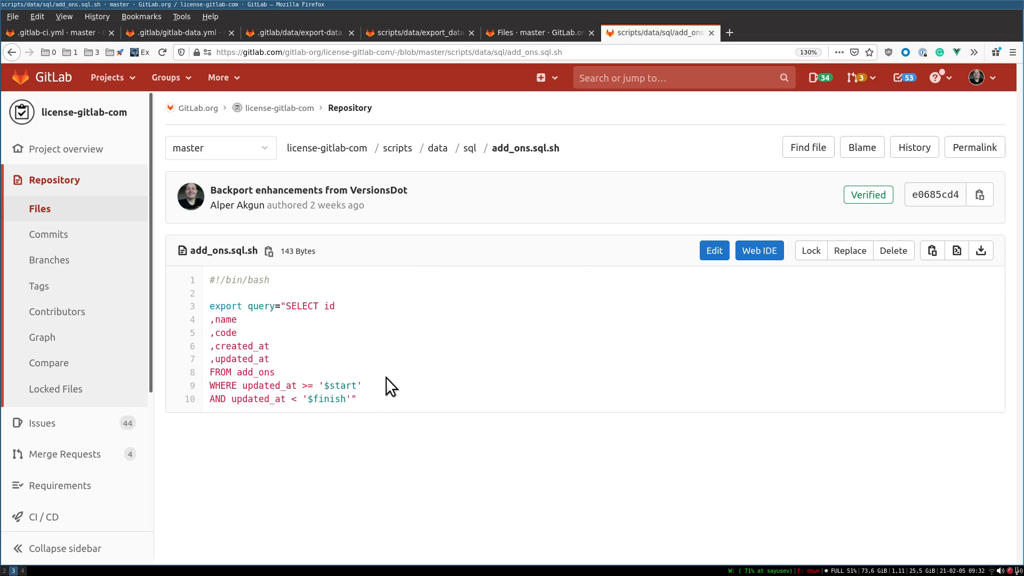
pyautogui.moveTo(378, 405)
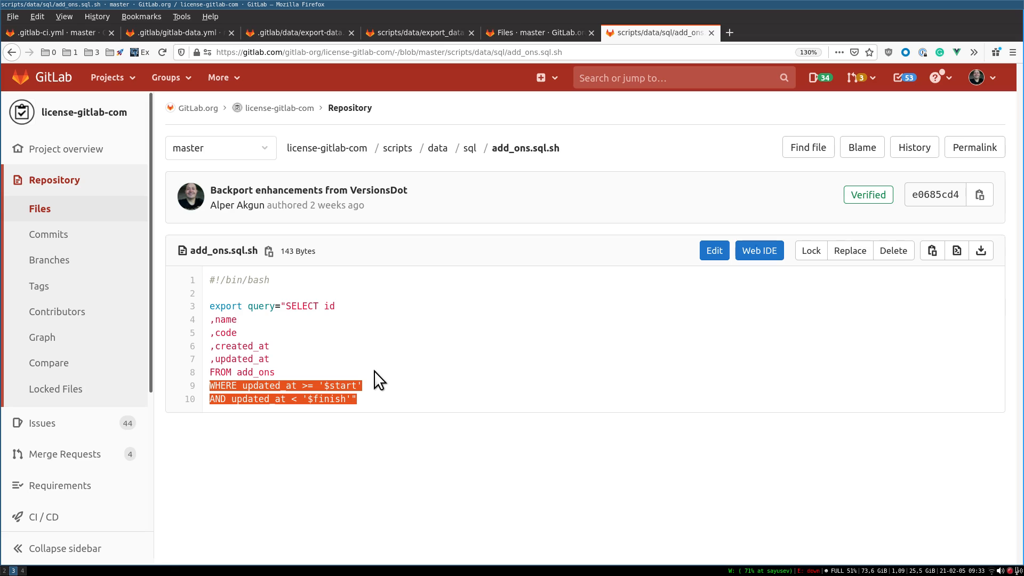
pyautogui.click(383, 410)
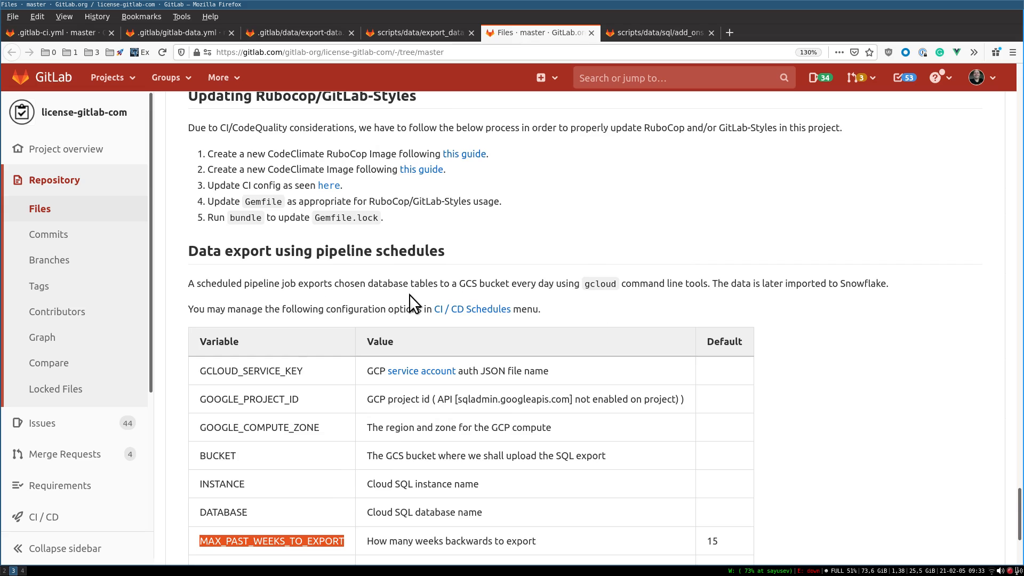
# - Highlight MAX_PAST_WEEKS_TO_EXPORT, REEXPORT_EXISTING_FILES and VERBOSE in the README, then show add_ons.sql.sh
pyautogui.scroll(-3)
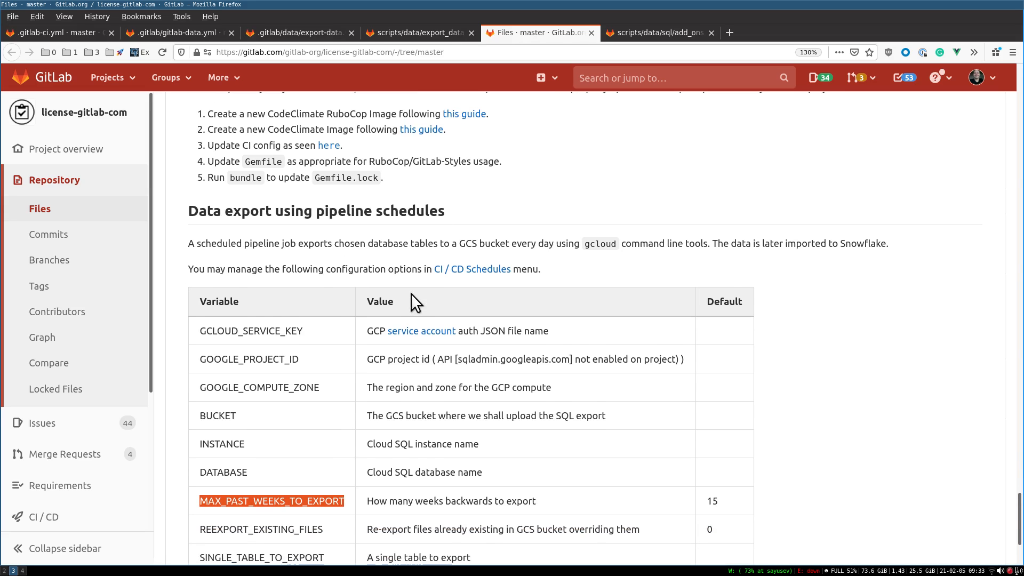
pyautogui.moveTo(336, 238)
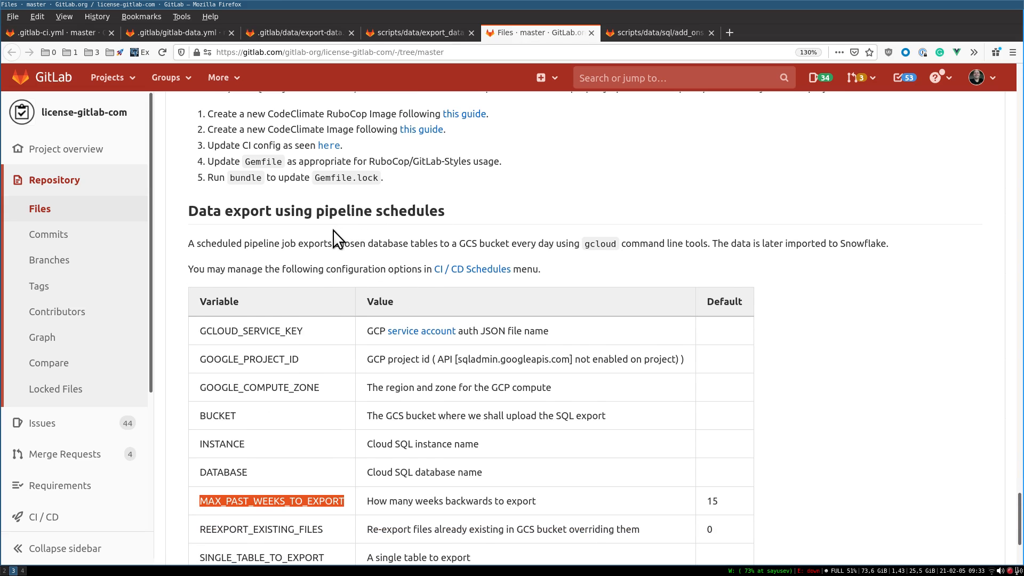
pyautogui.scroll(-3)
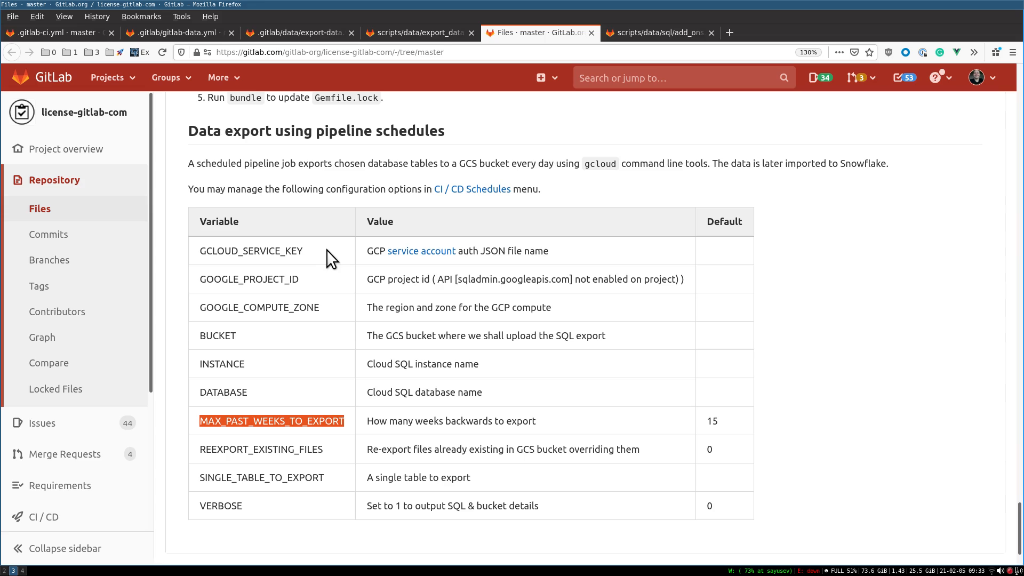
pyautogui.moveTo(333, 255)
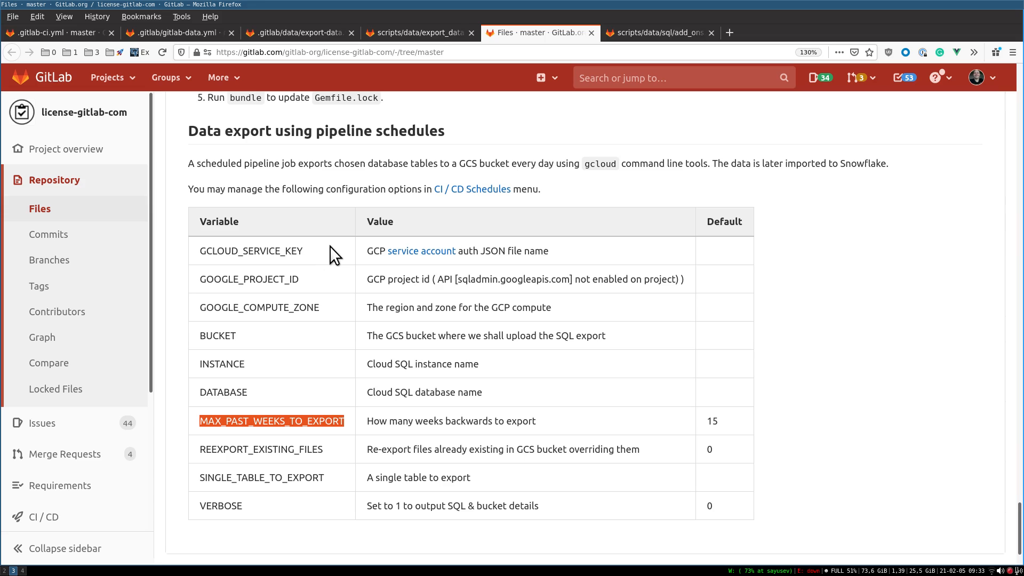
pyautogui.moveTo(206, 253)
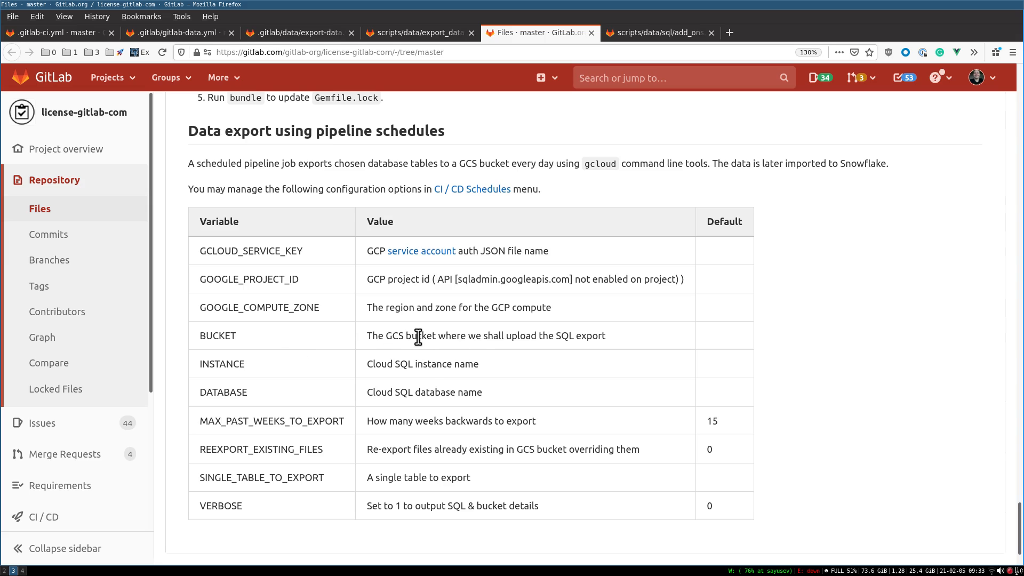
pyautogui.moveTo(267, 419)
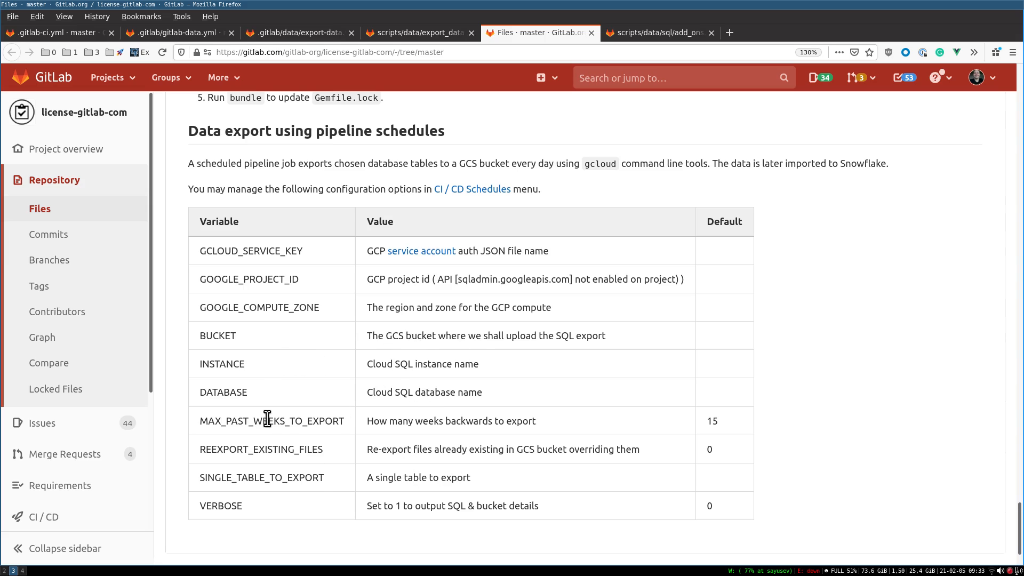
pyautogui.moveTo(303, 424)
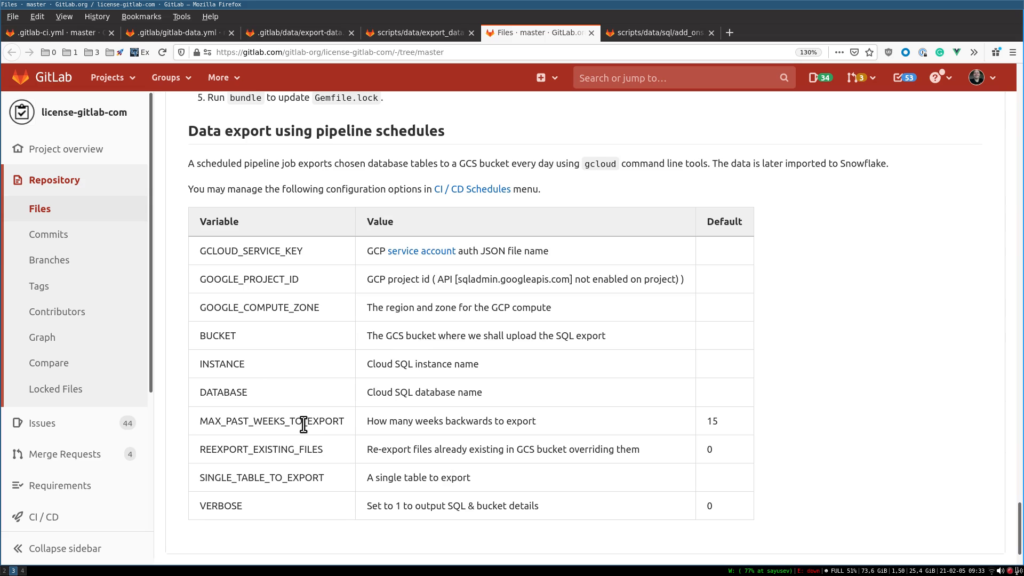
pyautogui.doubleClick(271, 420)
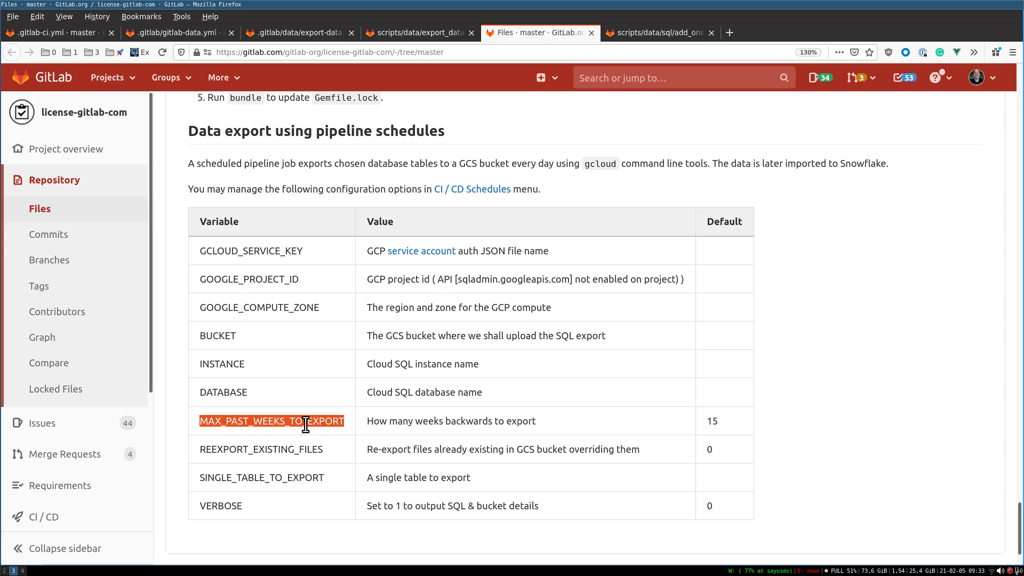
pyautogui.moveTo(389, 434)
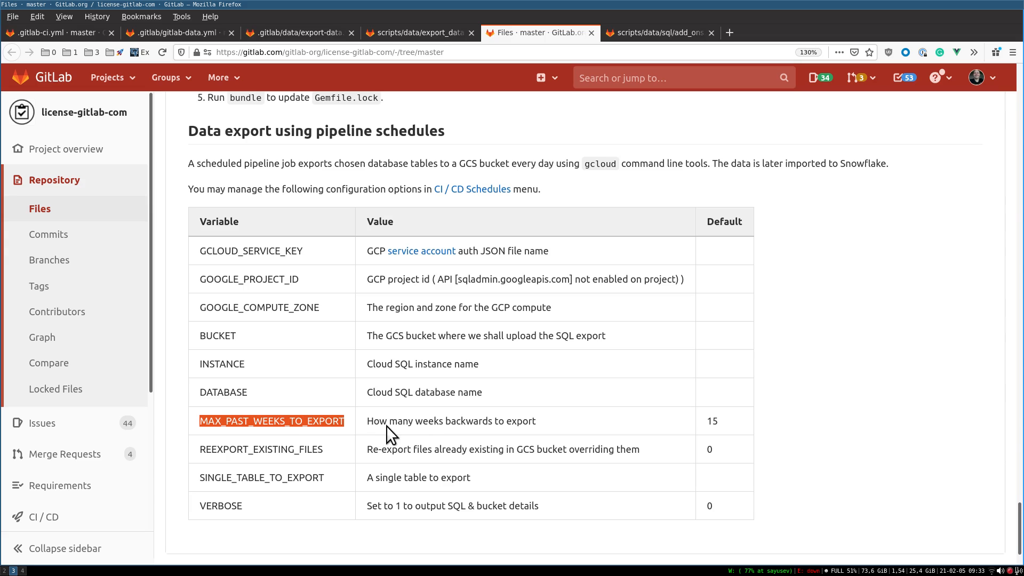
pyautogui.moveTo(420, 434)
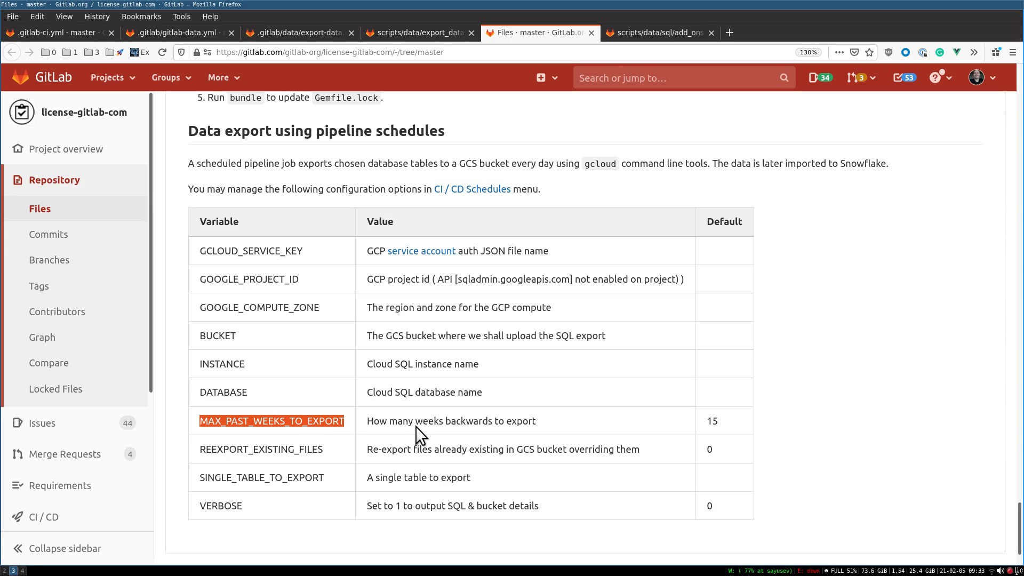
pyautogui.moveTo(280, 449)
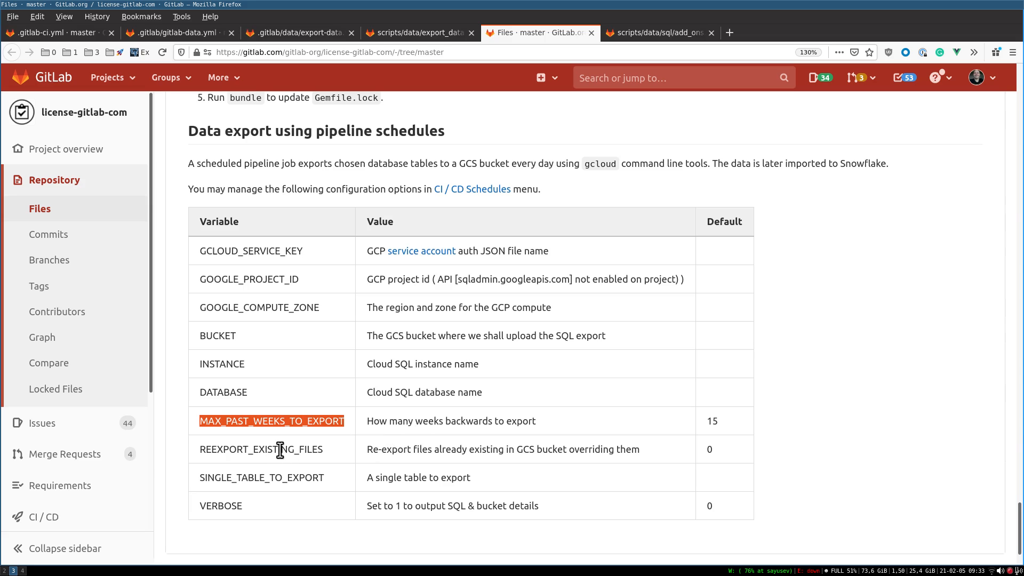
pyautogui.doubleClick(260, 449)
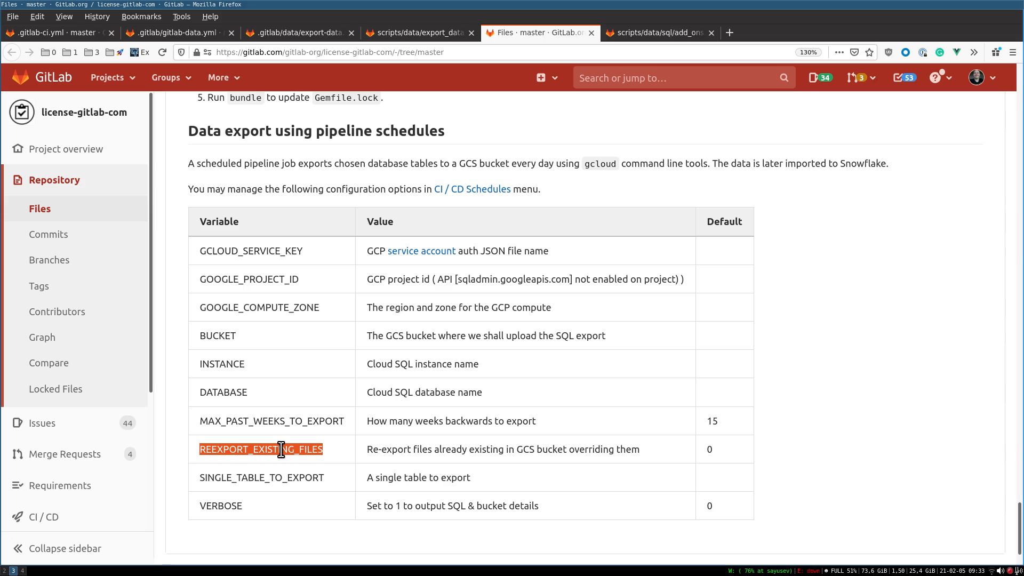
pyautogui.moveTo(281, 449)
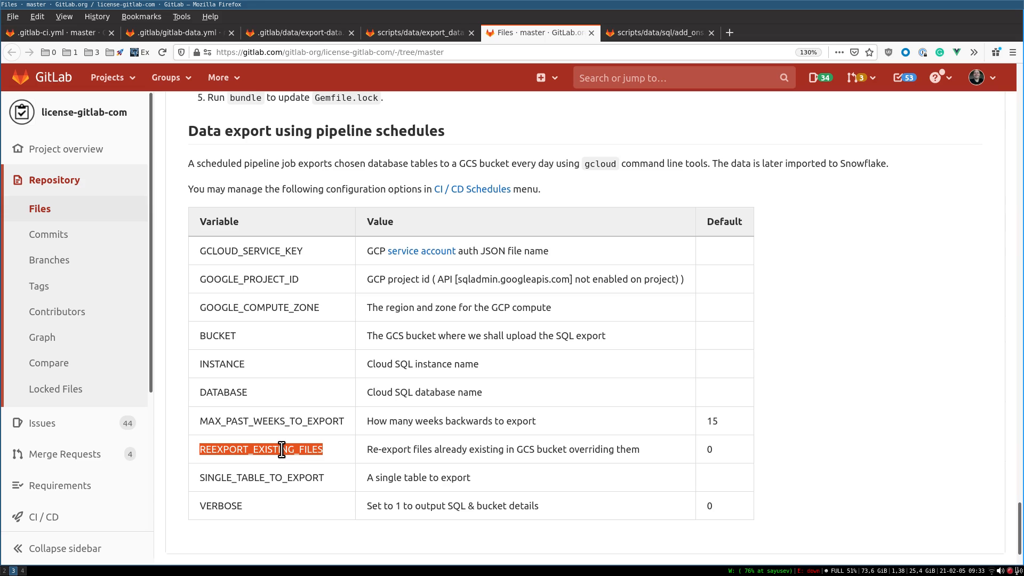
pyautogui.moveTo(300, 478)
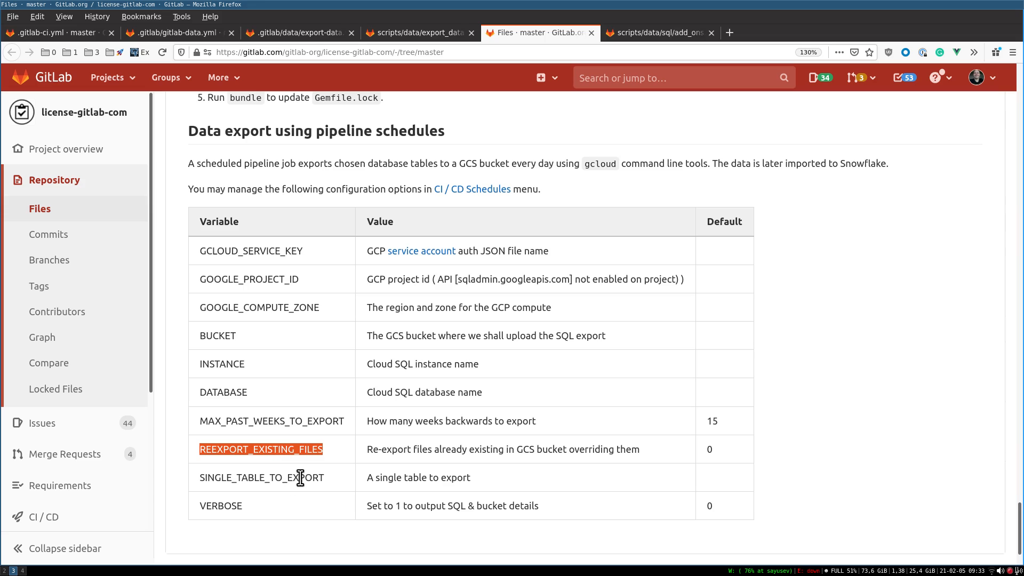
pyautogui.moveTo(322, 477)
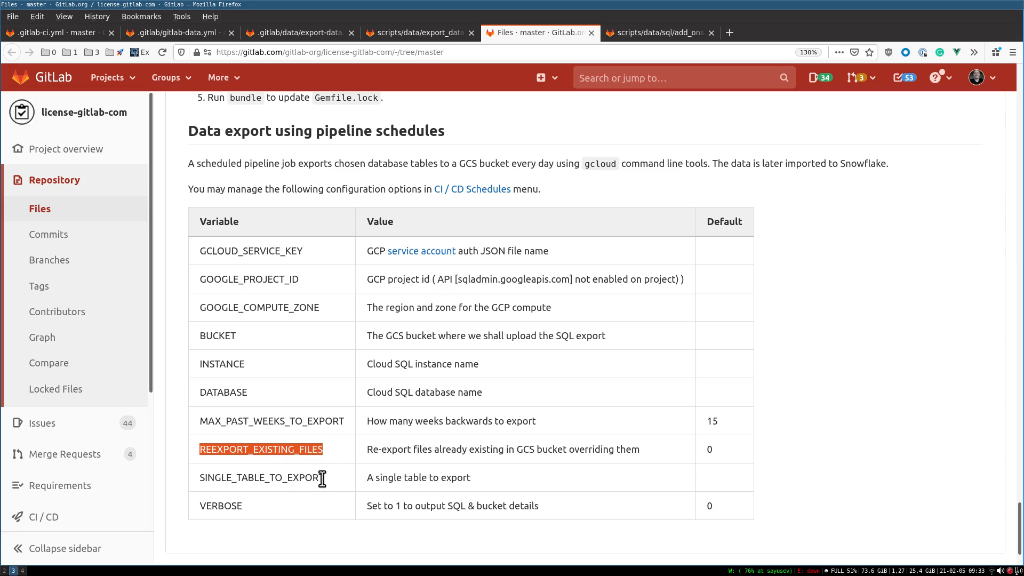
pyautogui.doubleClick(260, 477)
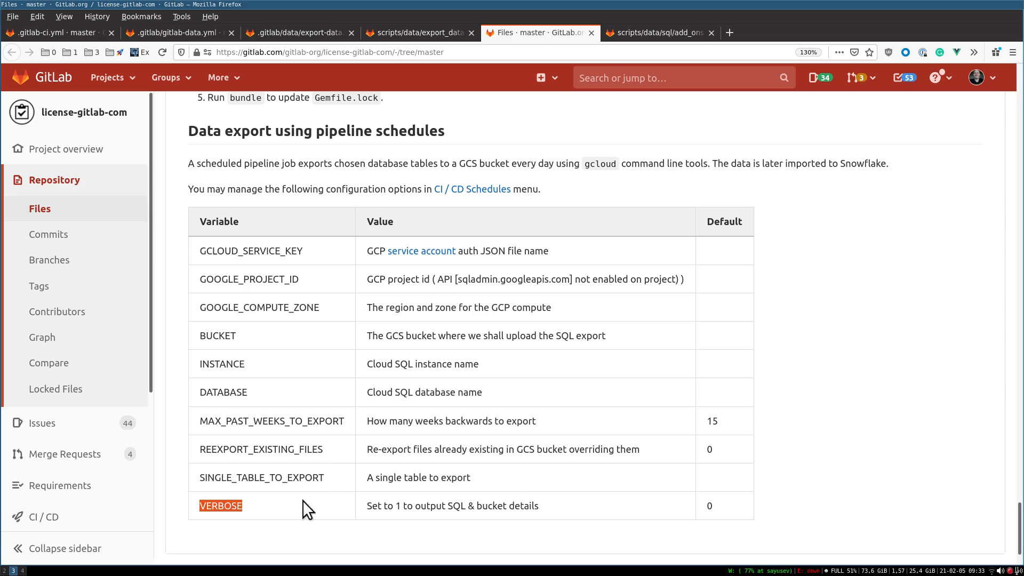
pyautogui.moveTo(486, 508)
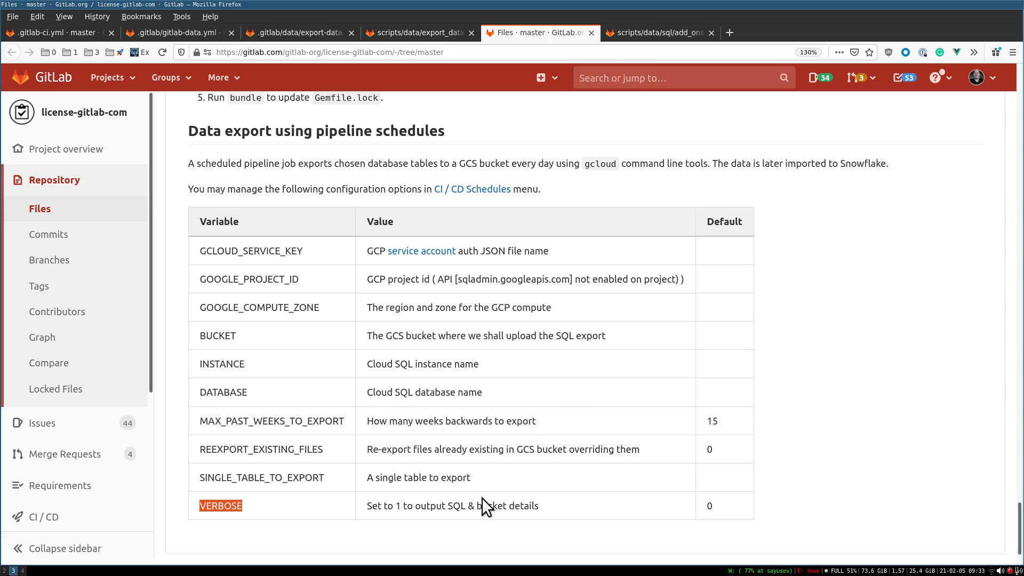
pyautogui.click(652, 32)
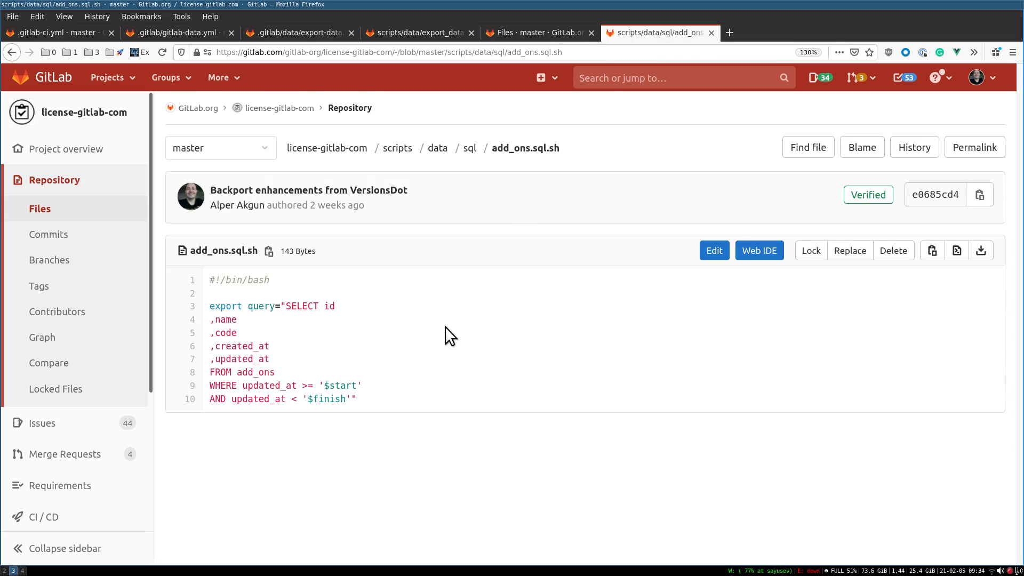
pyautogui.moveTo(369, 358)
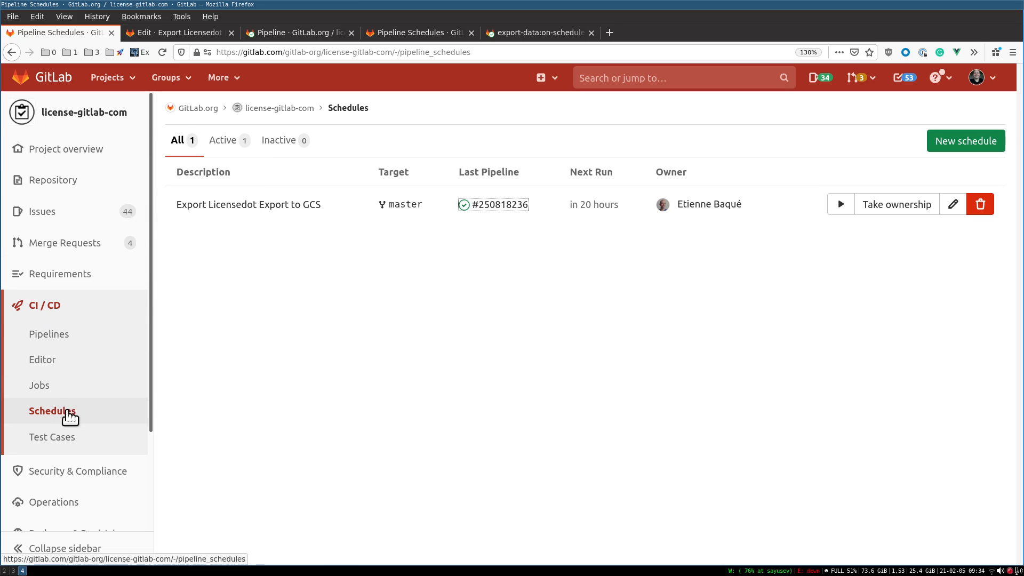
pyautogui.moveTo(53, 410)
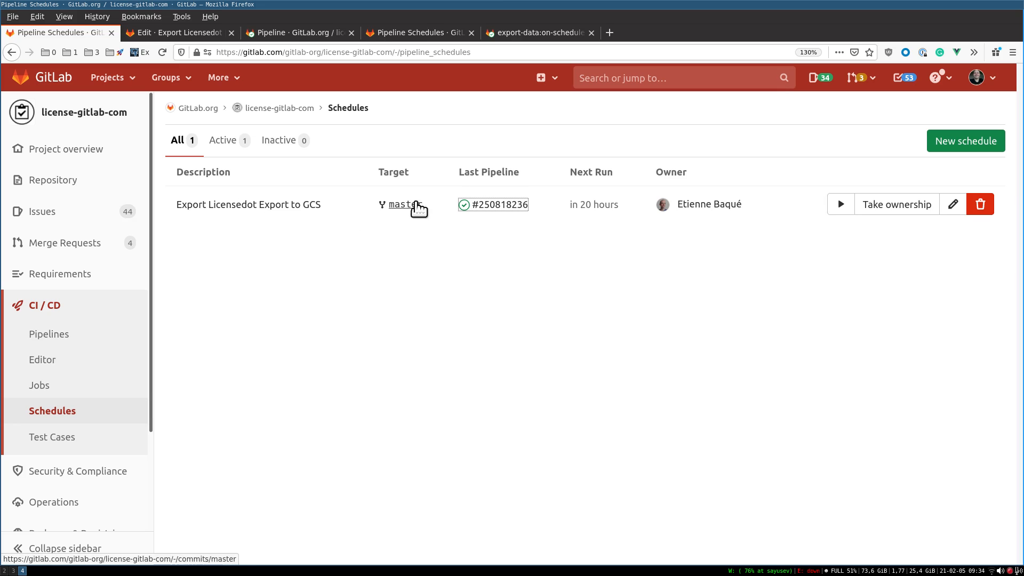
pyautogui.moveTo(494, 204)
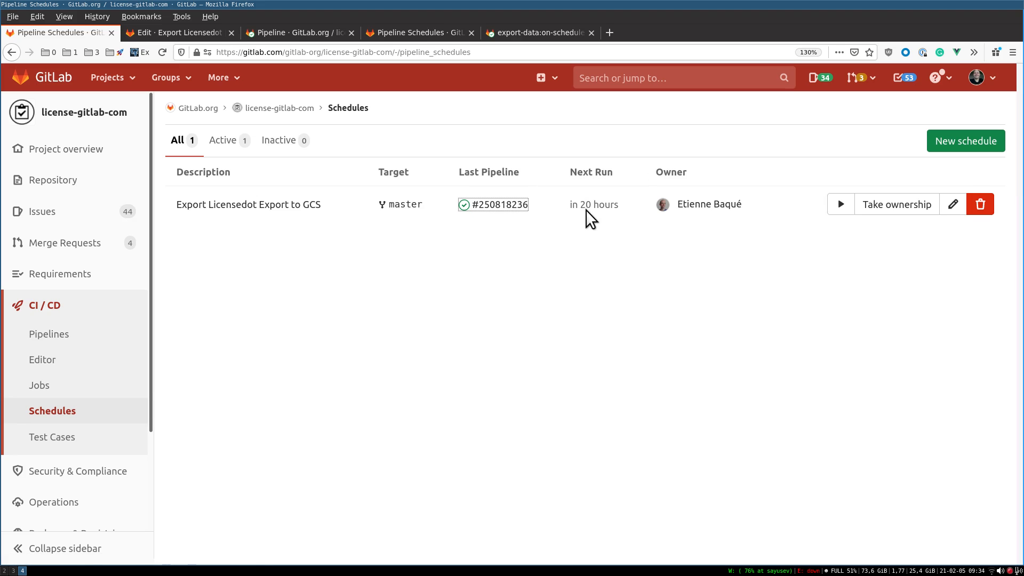
pyautogui.moveTo(951, 230)
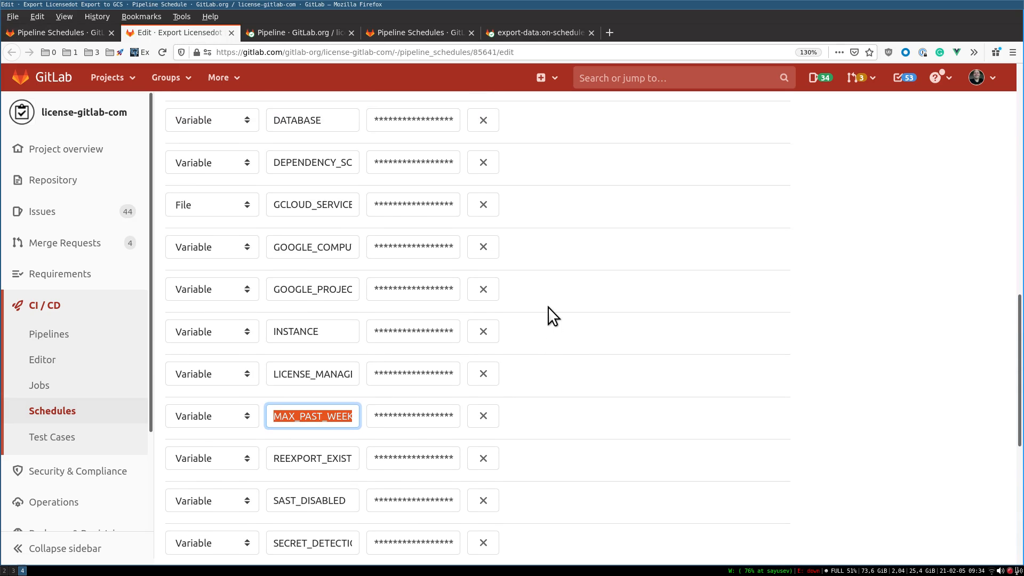
pyautogui.scroll(3)
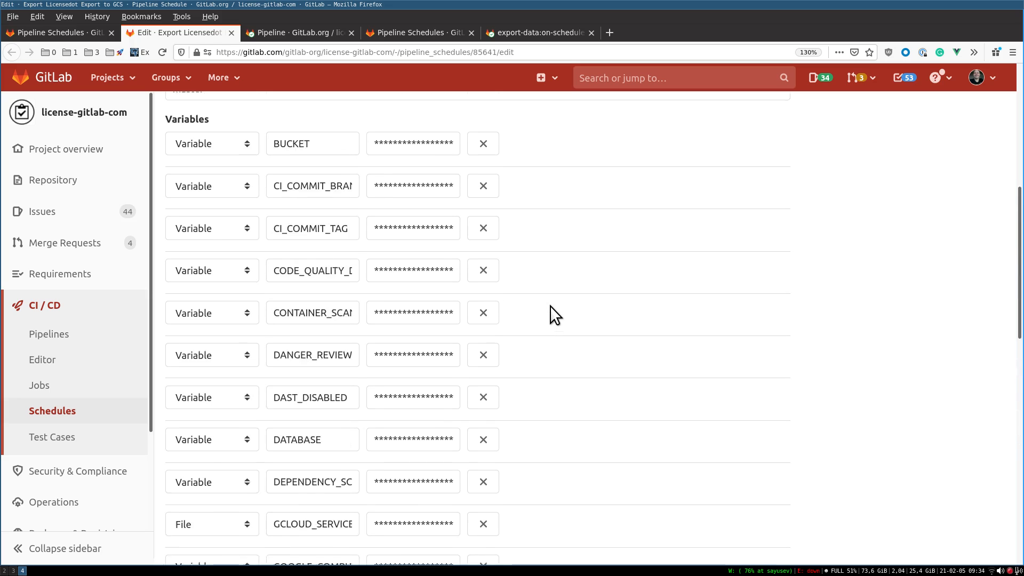
pyautogui.scroll(-3)
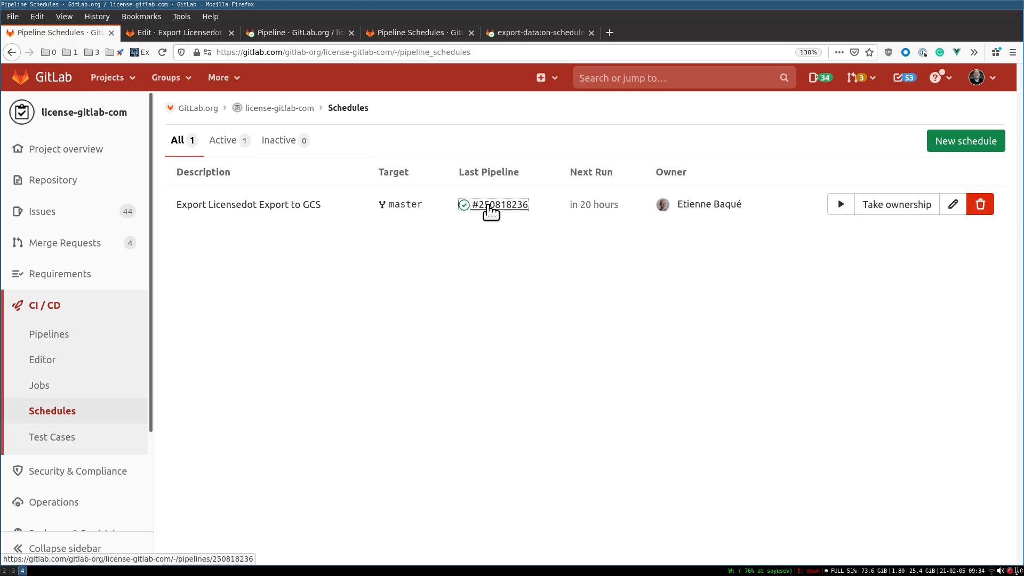
# - View the schedule's last pipeline run, #250818236, with its export-data:on-schedule job
pyautogui.click(497, 204)
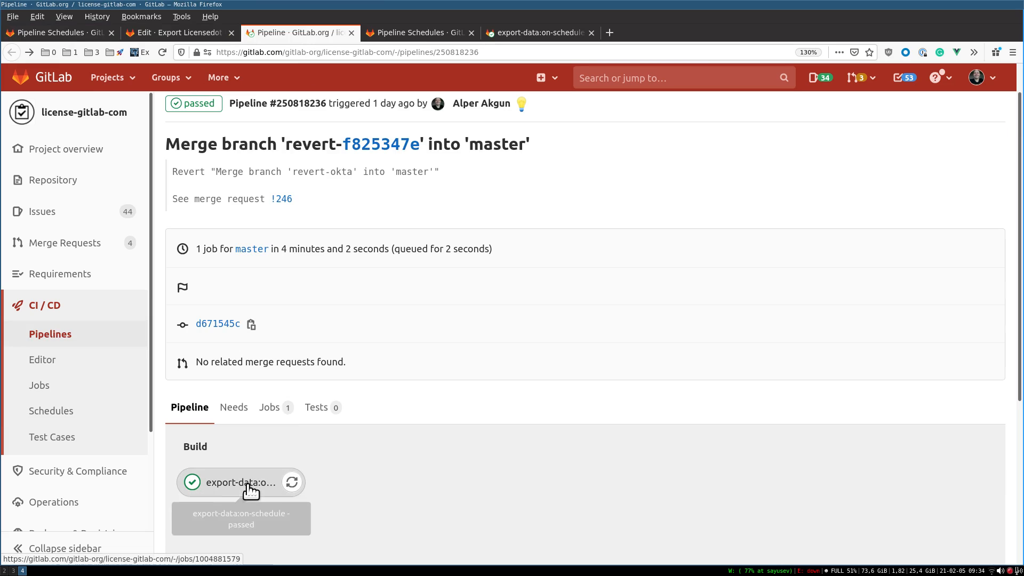
pyautogui.moveTo(493, 124)
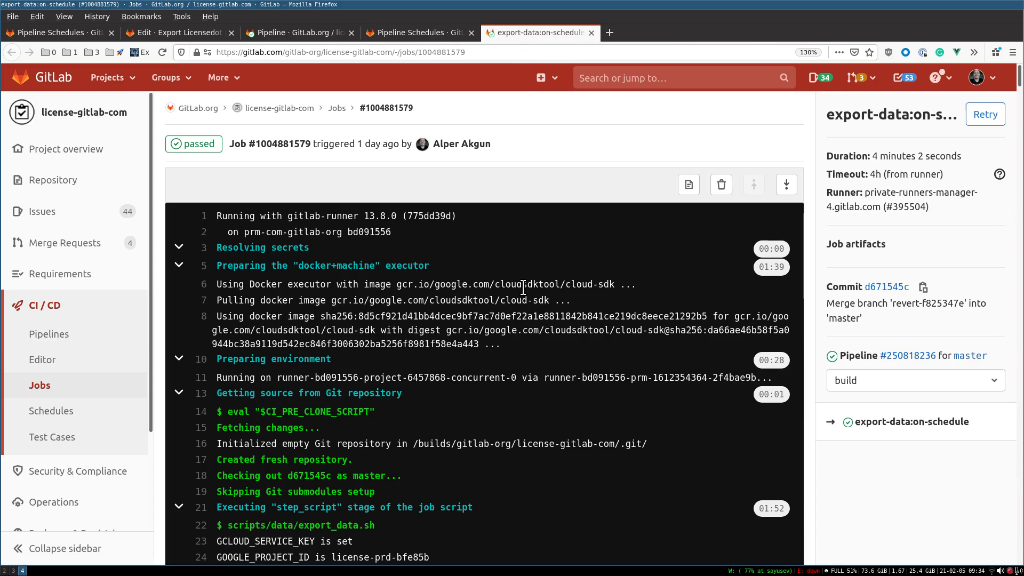
# - Scroll the export-data:on-schedule job log past the already-exported user files to 'Job succeeded'
pyautogui.scroll(-3)
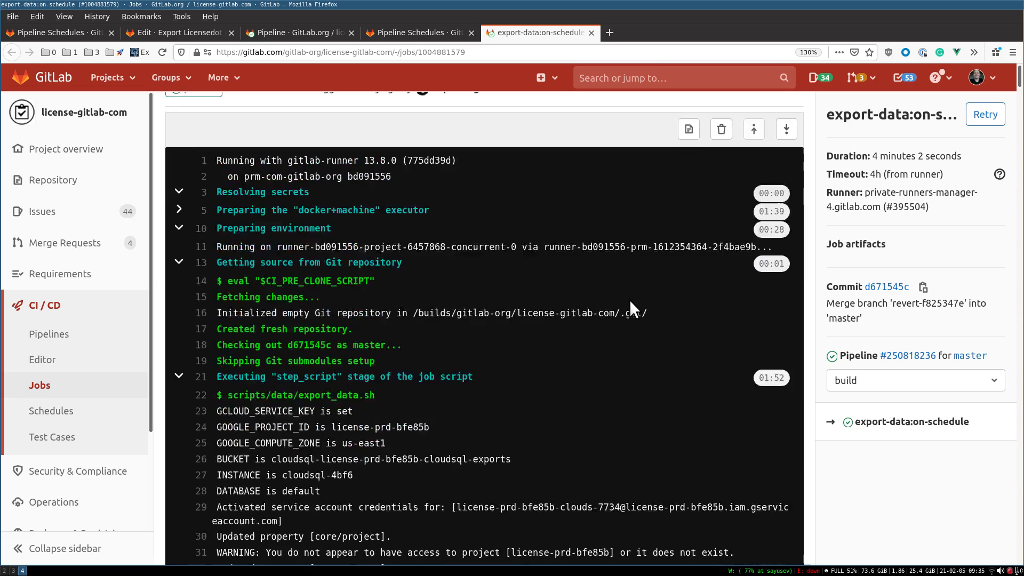
pyautogui.scroll(-3)
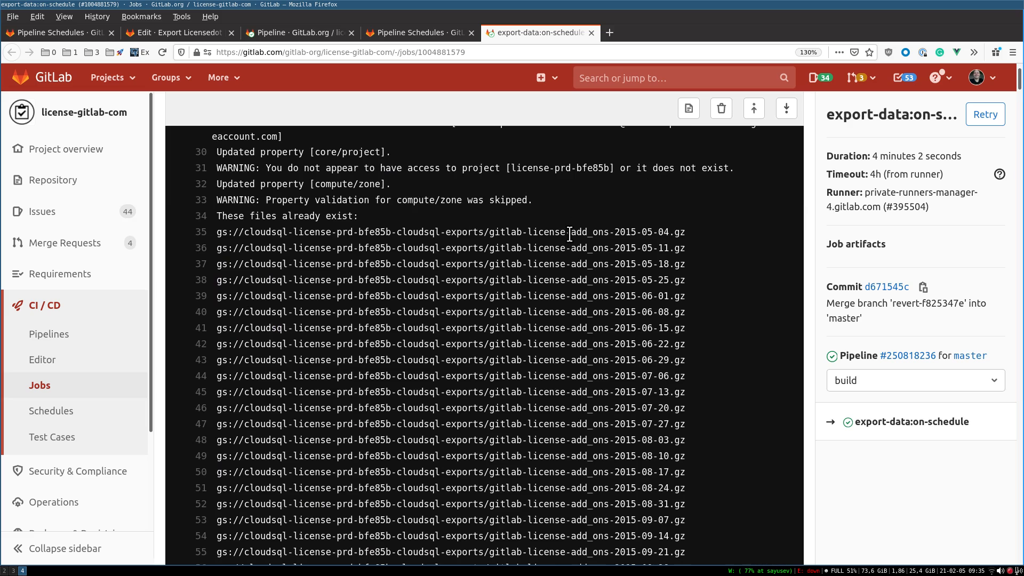
pyautogui.scroll(-3)
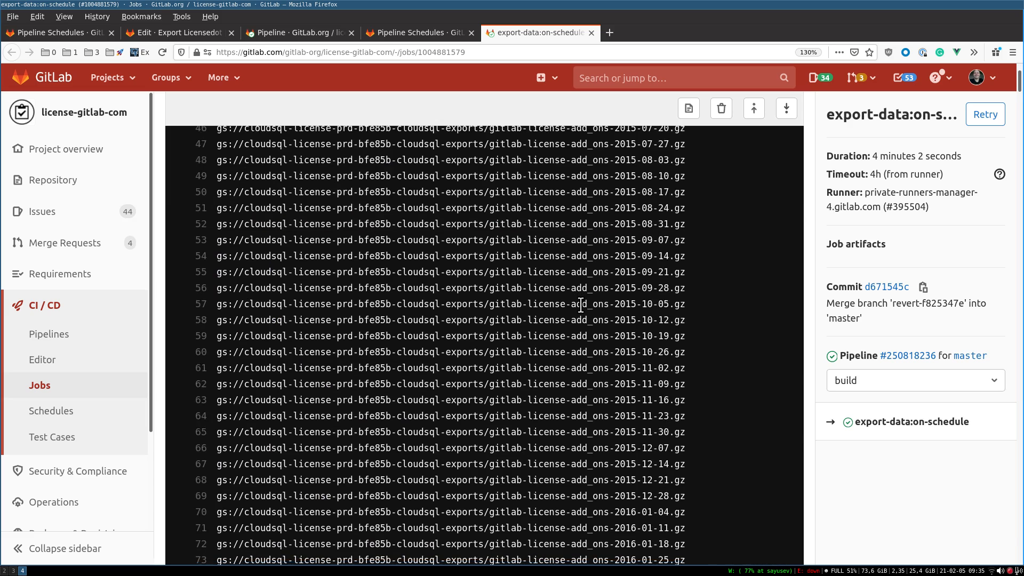
pyautogui.scroll(-3)
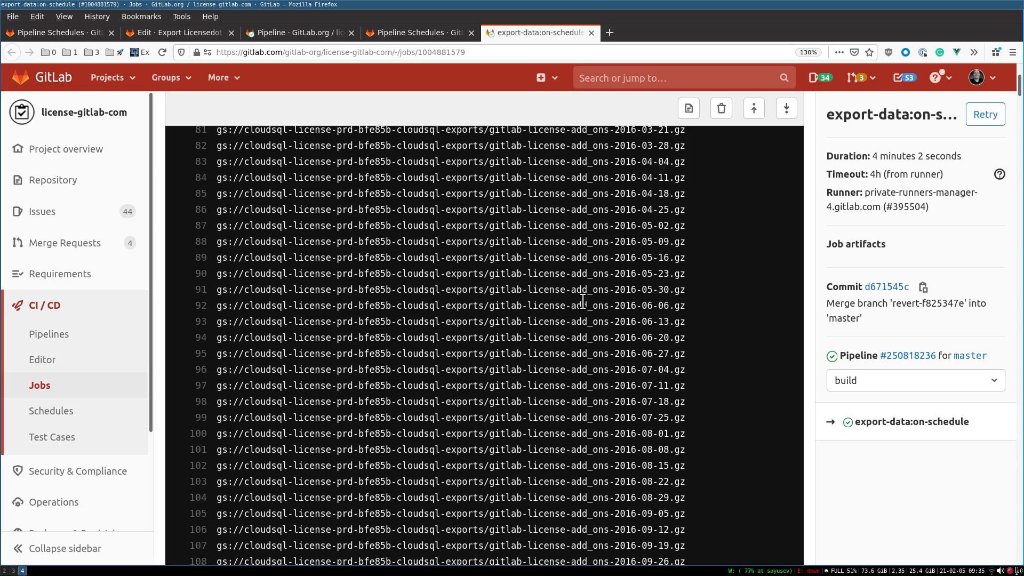
pyautogui.scroll(-3)
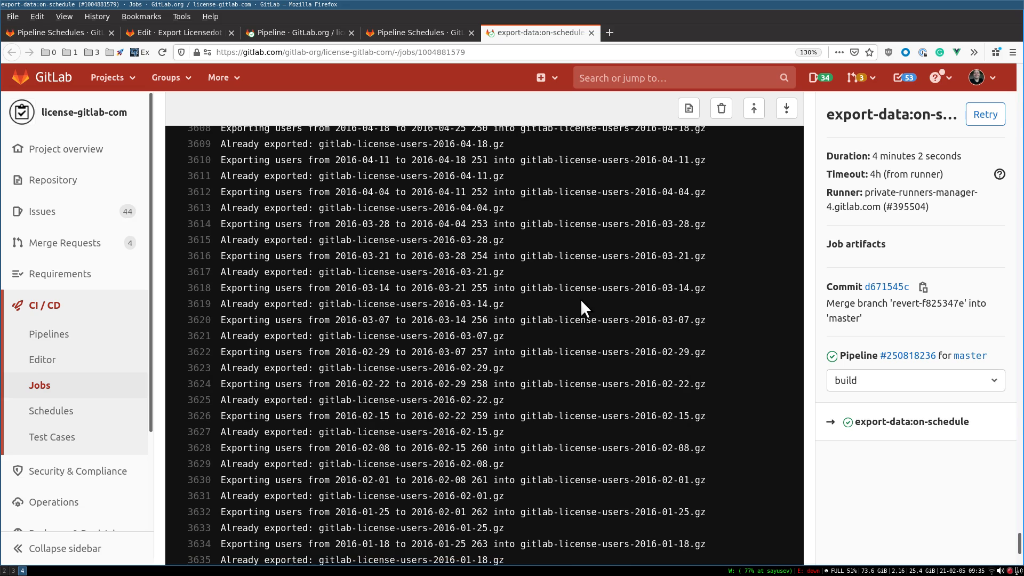
pyautogui.moveTo(526, 318)
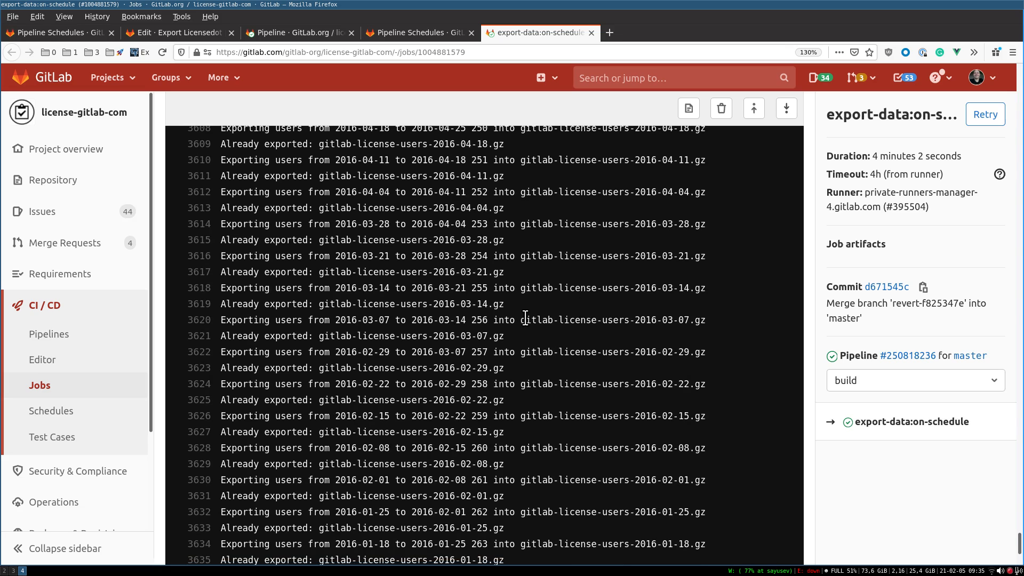
pyautogui.scroll(-3)
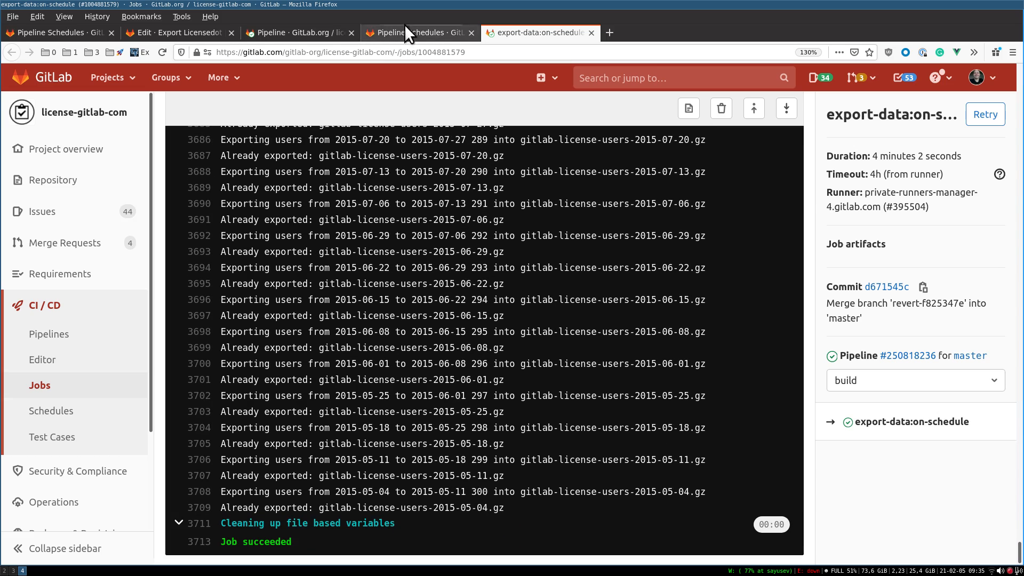
# - Return to the Pipeline Schedules list showing Export Licensedot Export to GCS
pyautogui.click(52, 410)
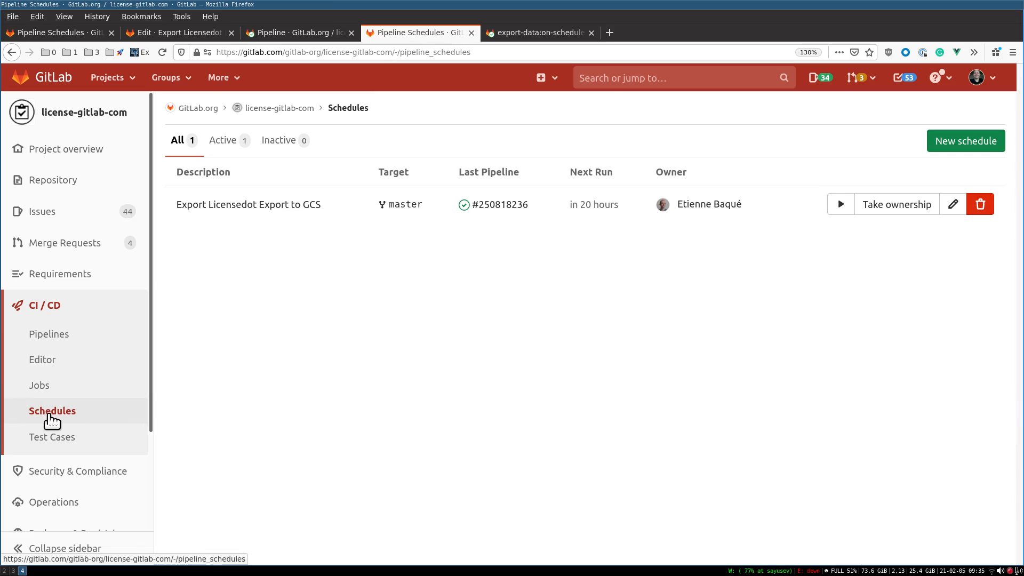
pyautogui.moveTo(550, 279)
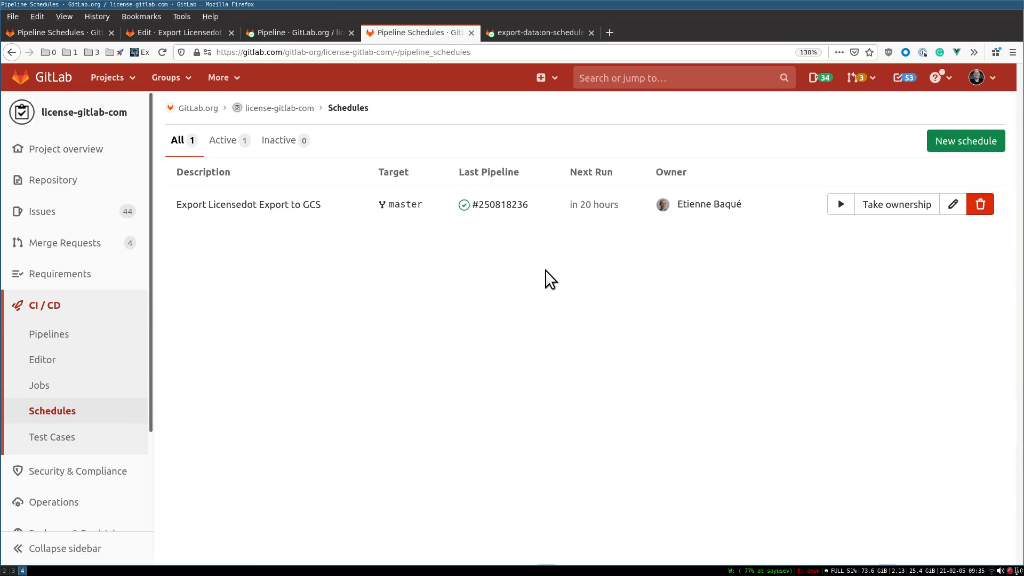
pyautogui.moveTo(547, 271)
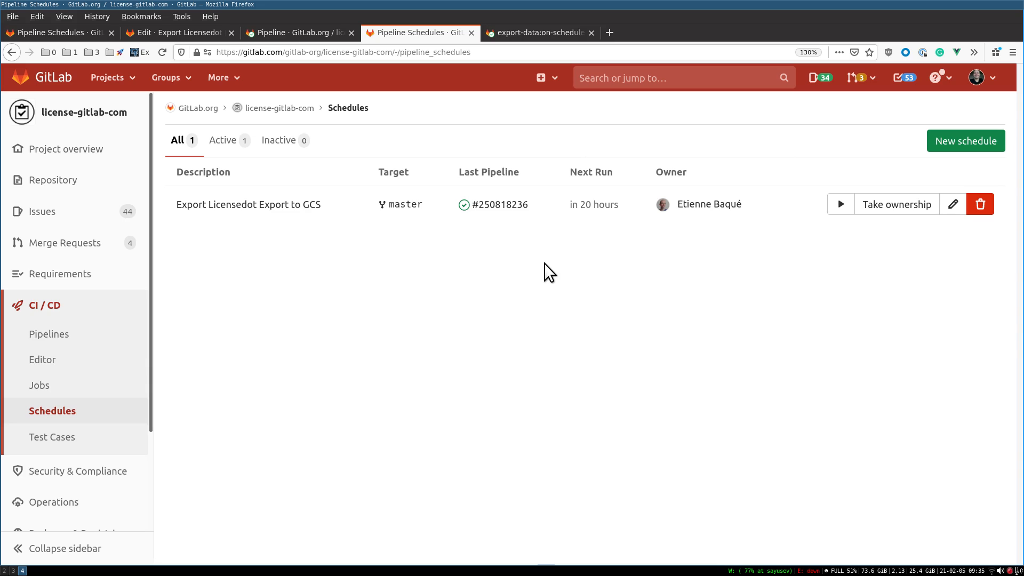
pyautogui.moveTo(528, 271)
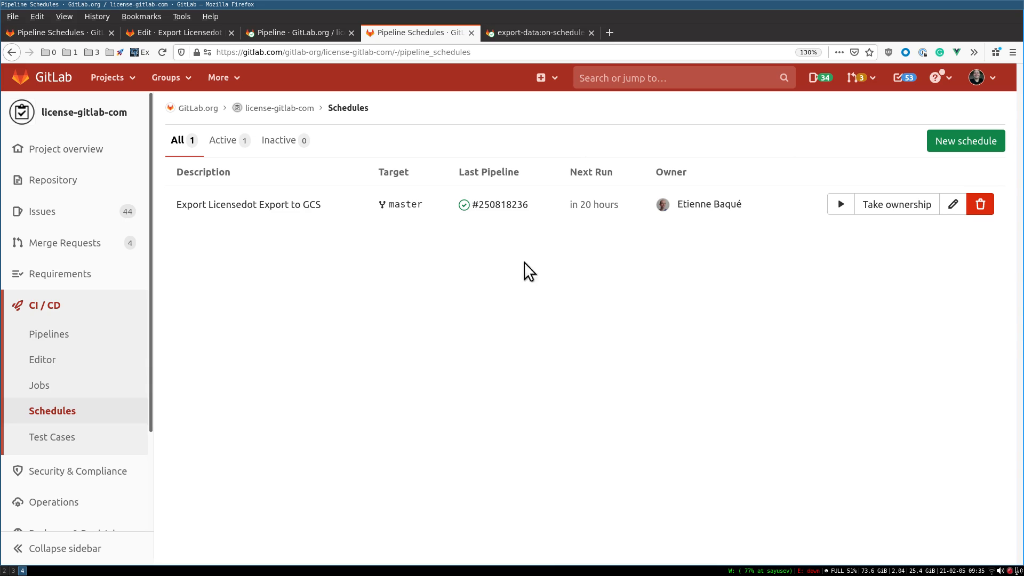